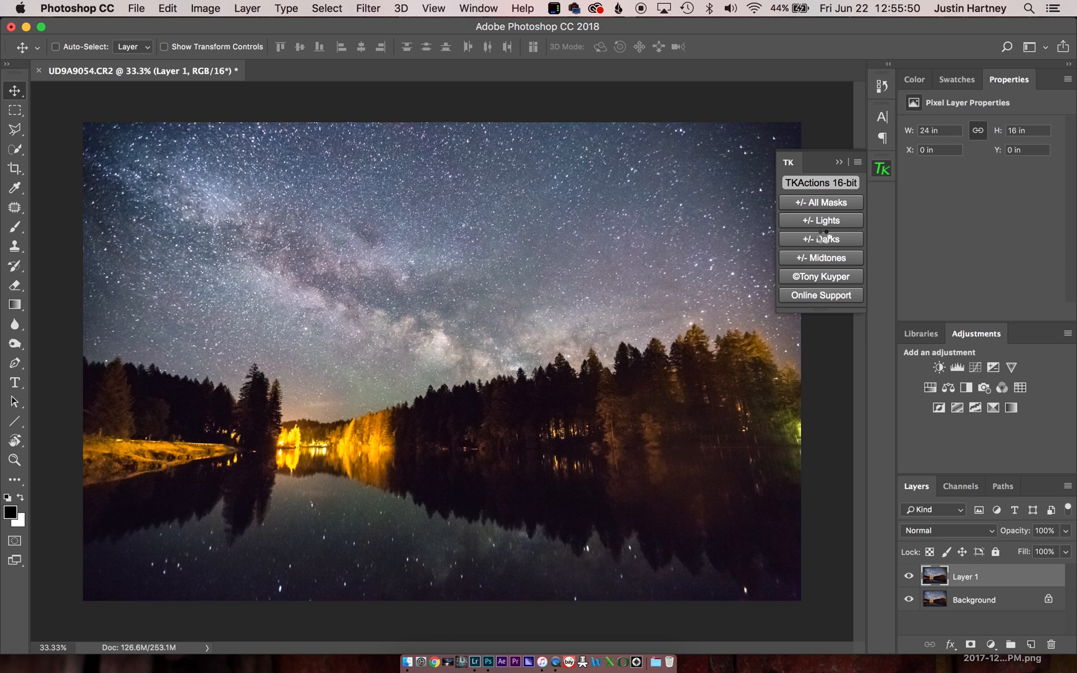
- Run the TK '+/- Darks' action and view the resulting Darks-1 to Darks-5 mask channels
{"action": "left_click", "coordinate": [820, 238]}
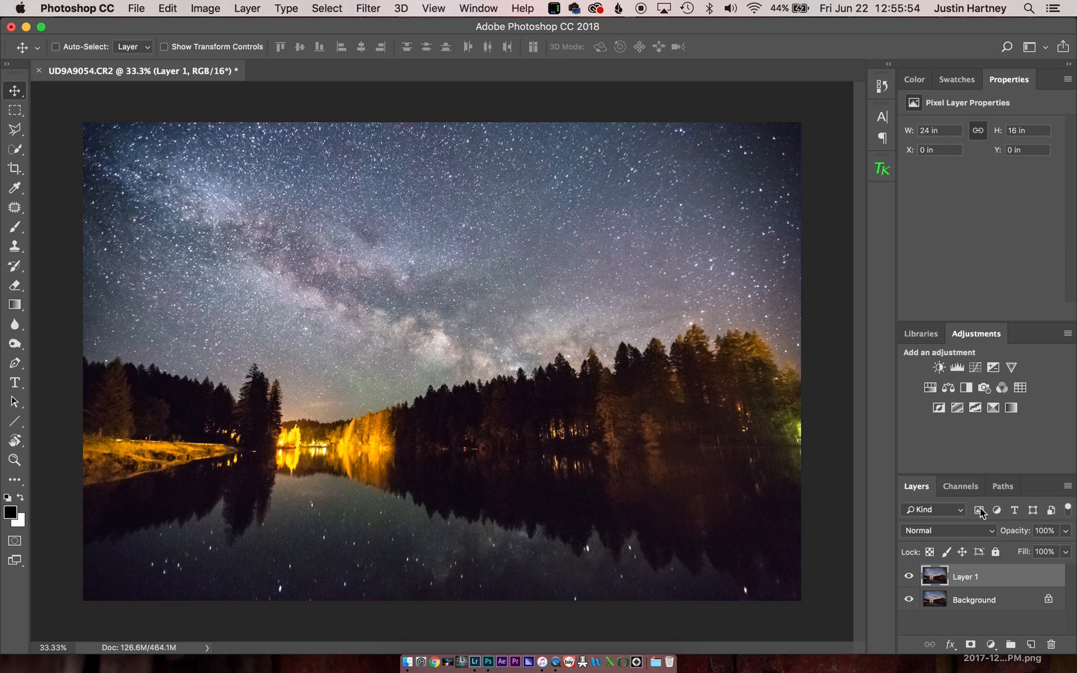
{"action": "left_click", "coordinate": [960, 486]}
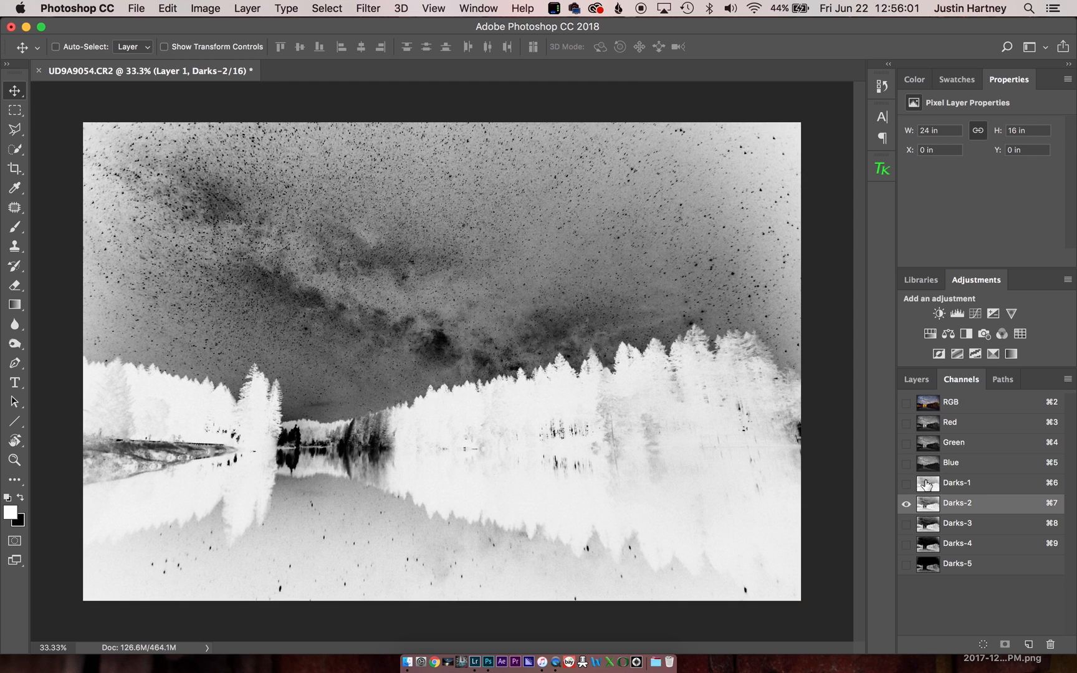
- Preview the Darks-1 channel and load it as the active selection on the photo
{"action": "left_click", "coordinate": [958, 482]}
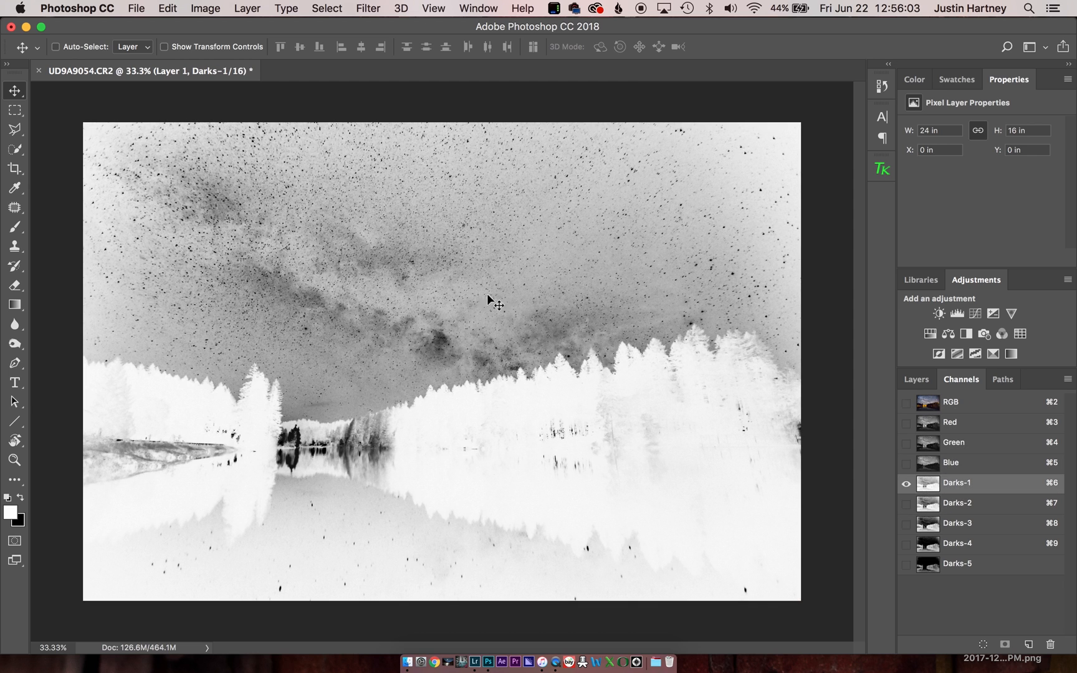
{"action": "mouse_move", "coordinate": [670, 174]}
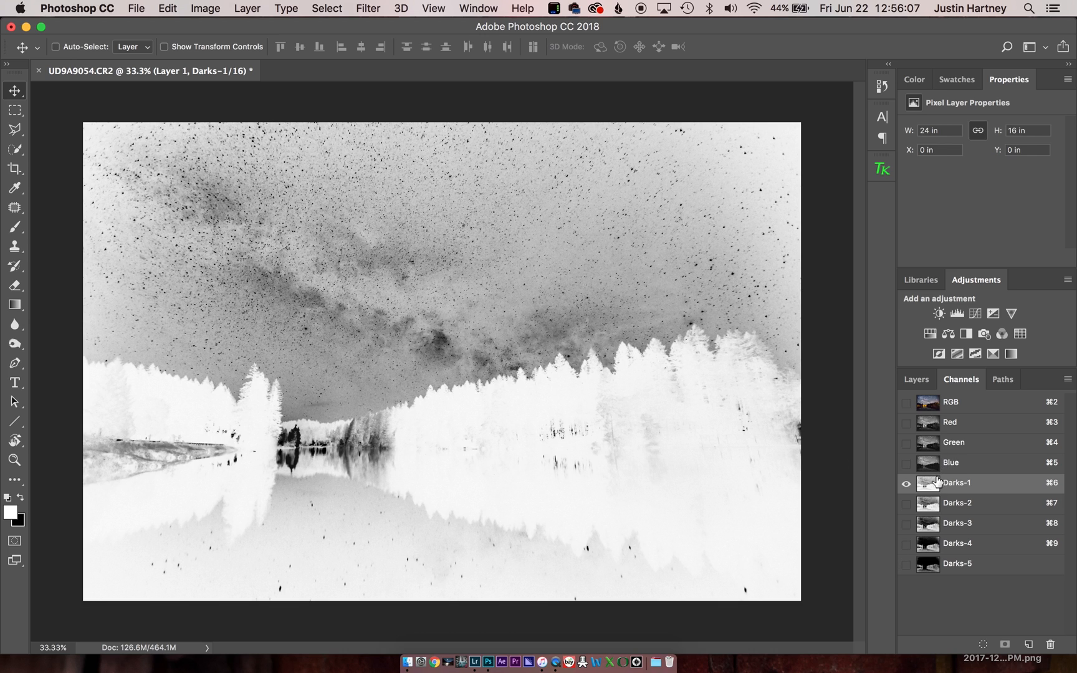
{"action": "mouse_move", "coordinate": [928, 483]}
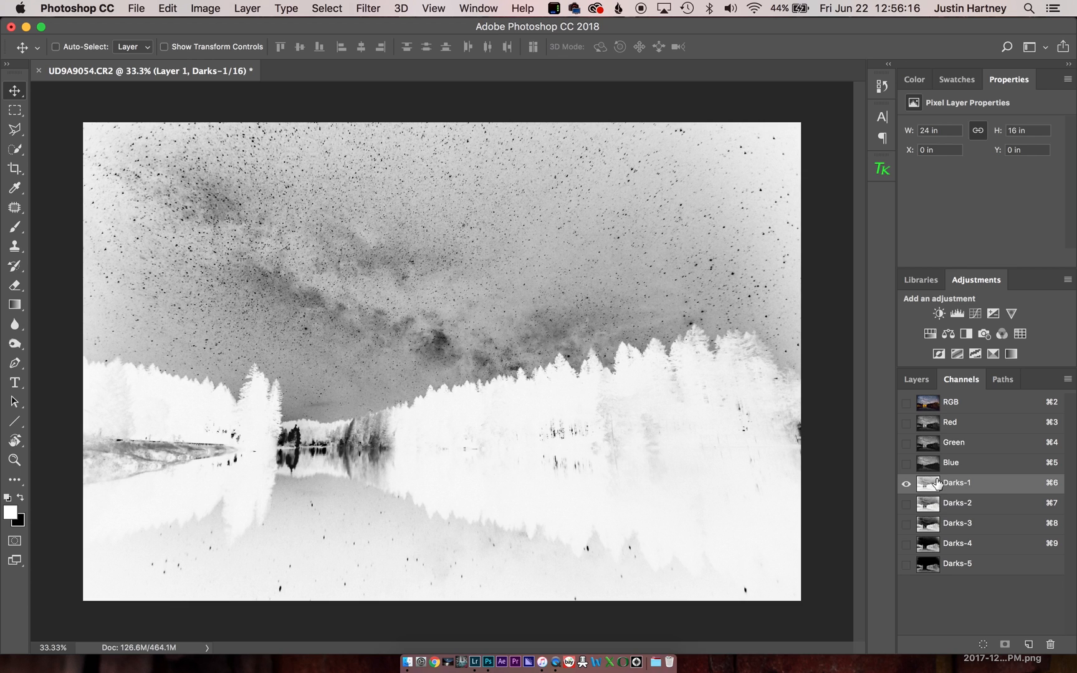
{"action": "left_click", "coordinate": [56, 46]}
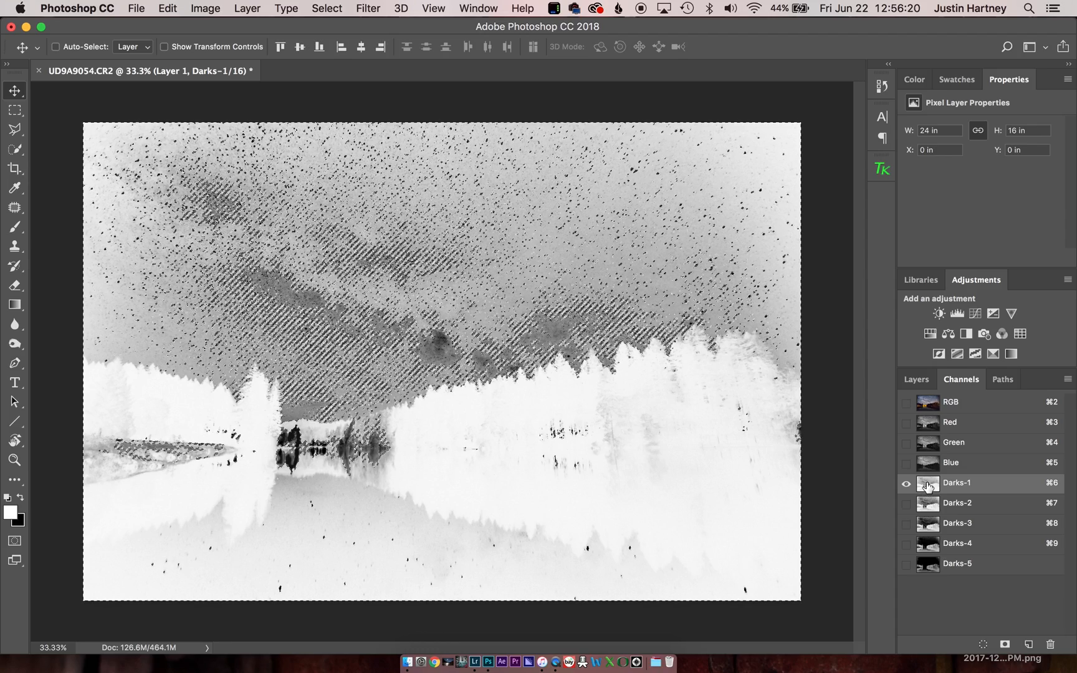
- Create Curves 1 with the Darks-1 selection as its mask and view that mask alone
{"action": "left_click", "coordinate": [939, 313]}
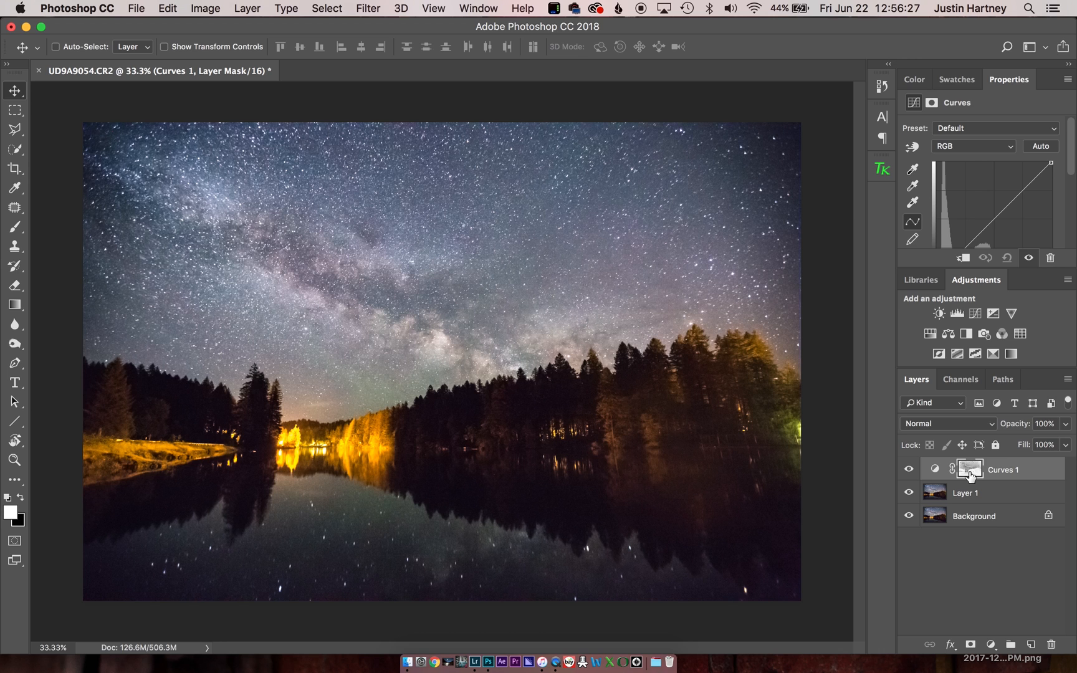
{"action": "mouse_move", "coordinate": [968, 469]}
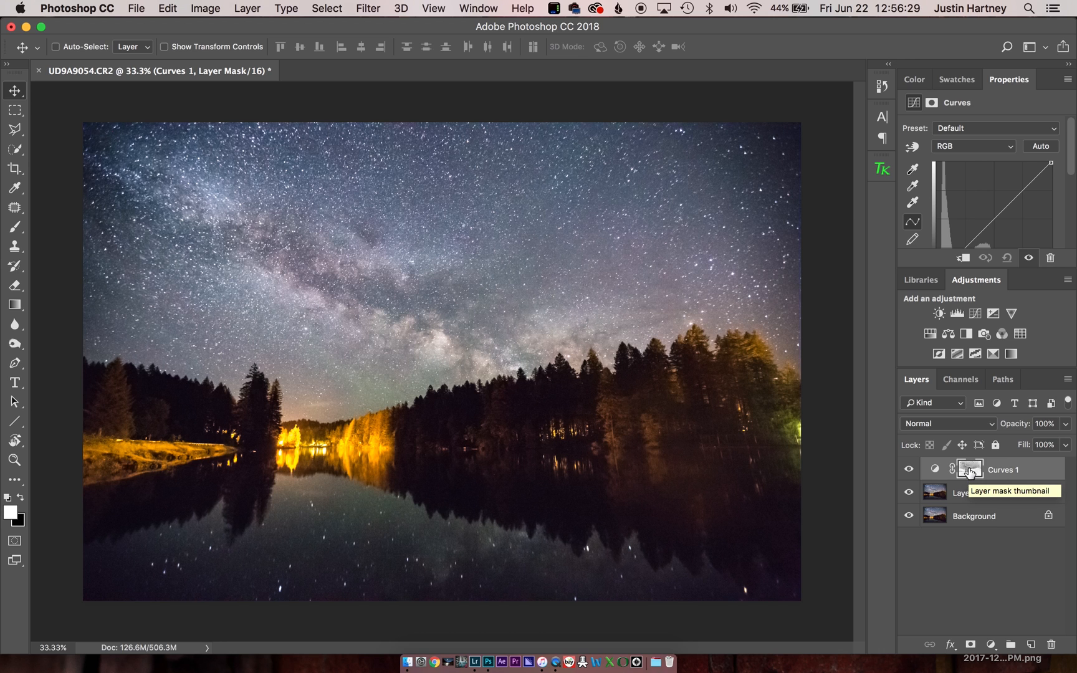
{"action": "left_click", "coordinate": [968, 469]}
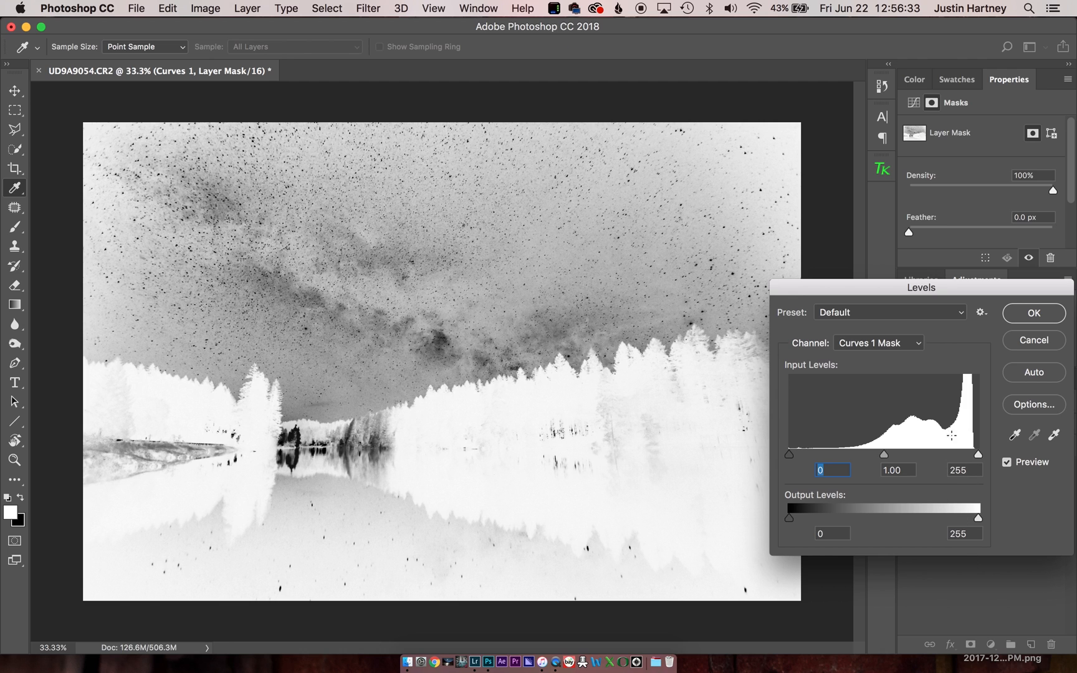
- Boost the Curves mask contrast with Levels input values 68, 0.76 and 173
{"action": "left_click_drag", "start_coordinate": [978, 454], "coordinate": [974, 453]}
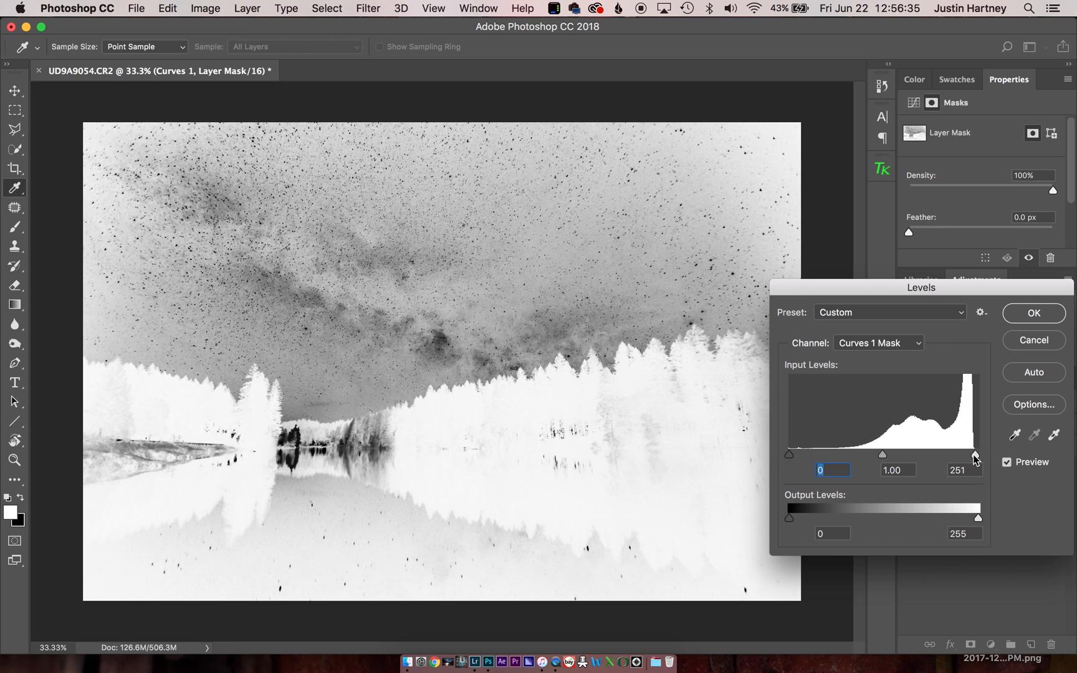
{"action": "left_click_drag", "start_coordinate": [973, 455], "coordinate": [907, 455]}
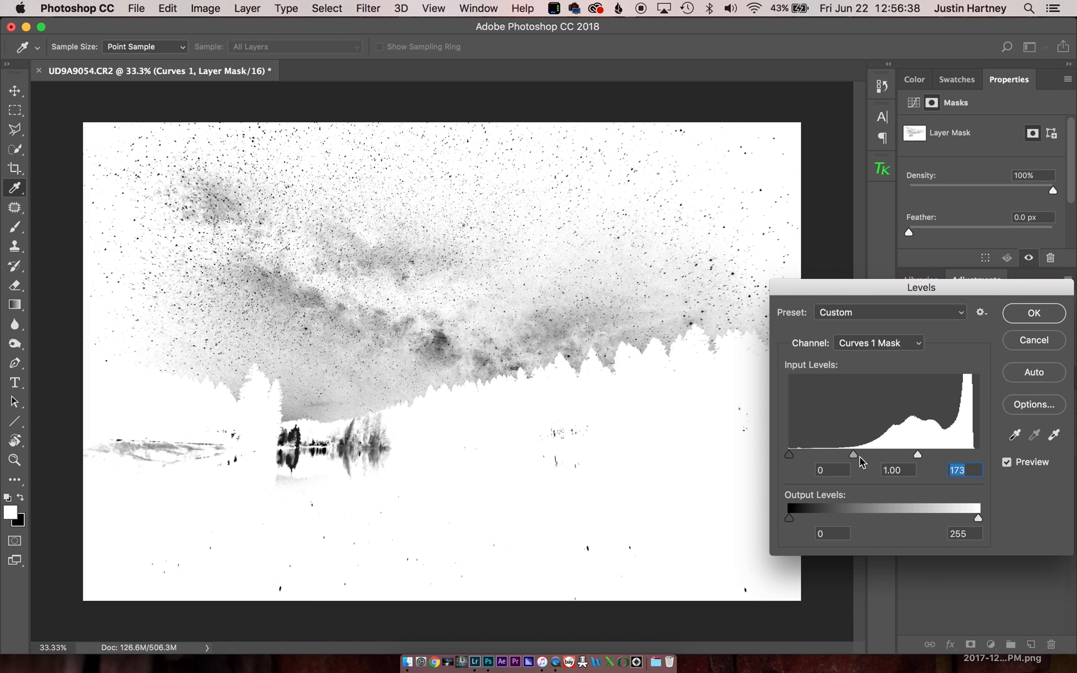
{"action": "left_click_drag", "start_coordinate": [789, 454], "coordinate": [806, 454]}
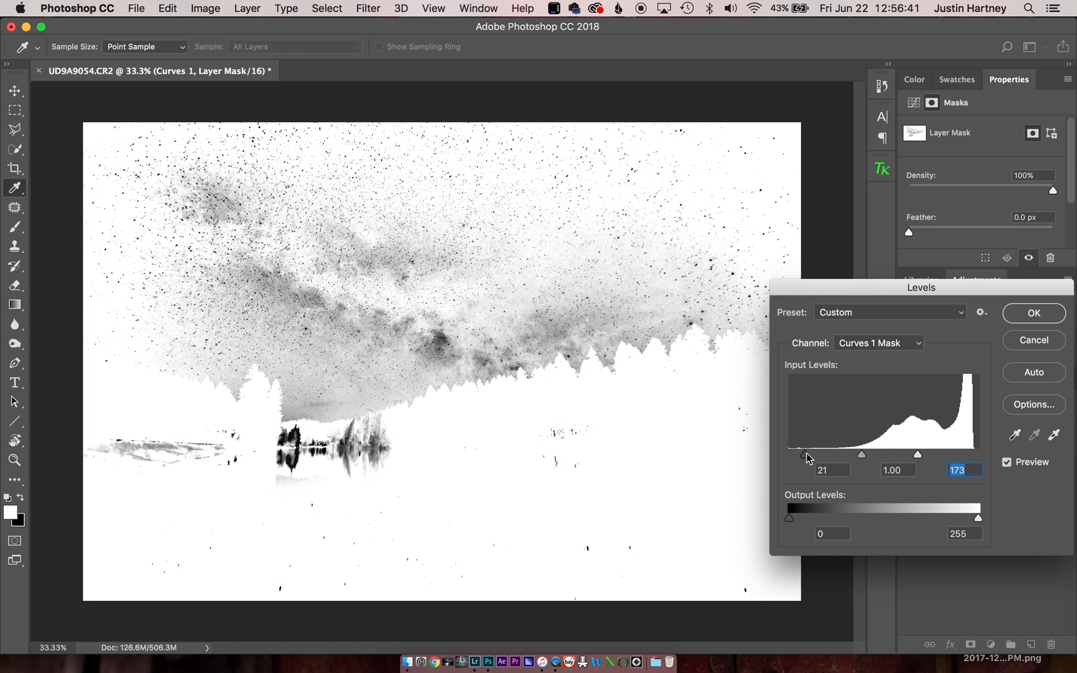
{"action": "left_click_drag", "start_coordinate": [805, 455], "coordinate": [818, 455]}
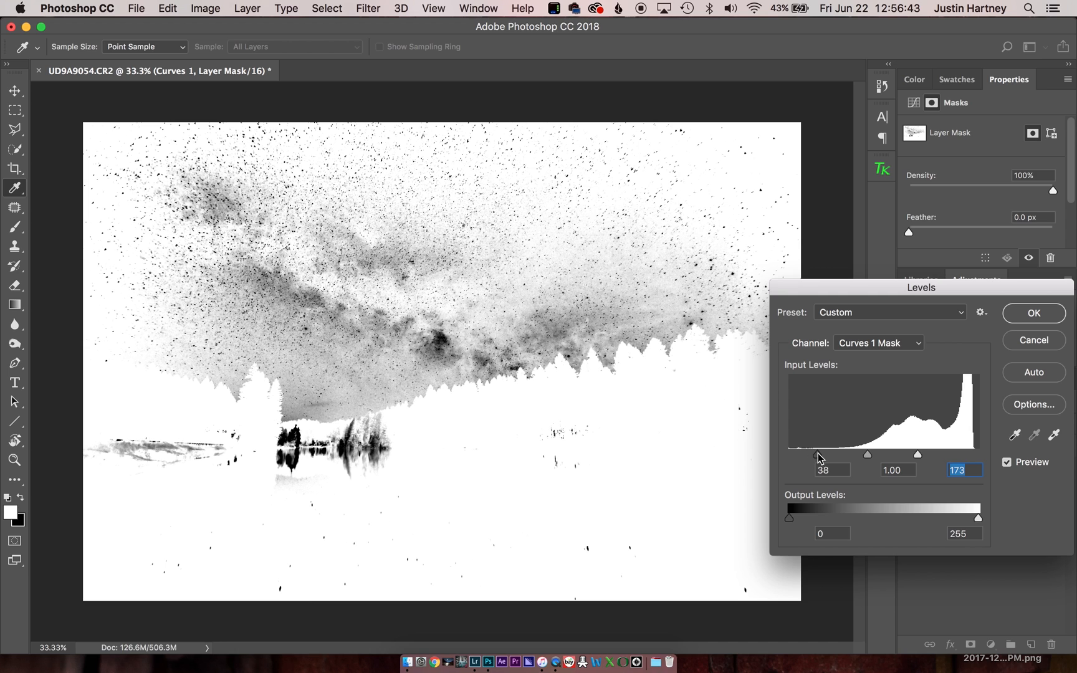
{"action": "left_click_drag", "start_coordinate": [819, 454], "coordinate": [839, 454]}
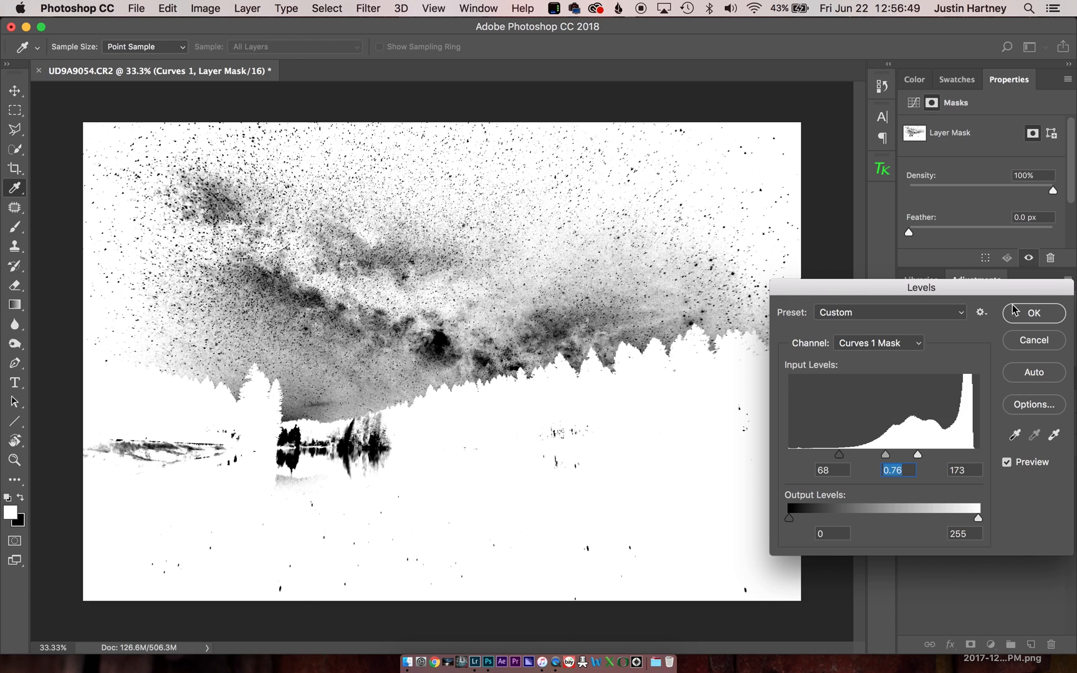
{"action": "left_click", "coordinate": [1033, 313]}
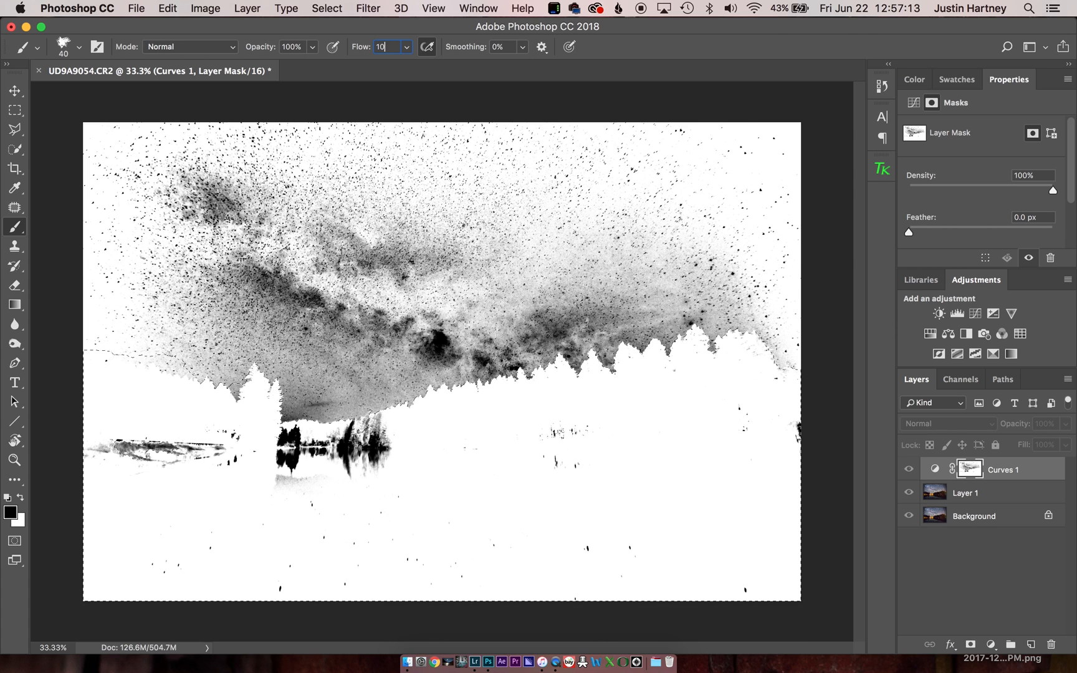
- Set brush Flow to 100% and choose a 400 px soft brush for painting the mask
{"action": "type", "text": "100%"}
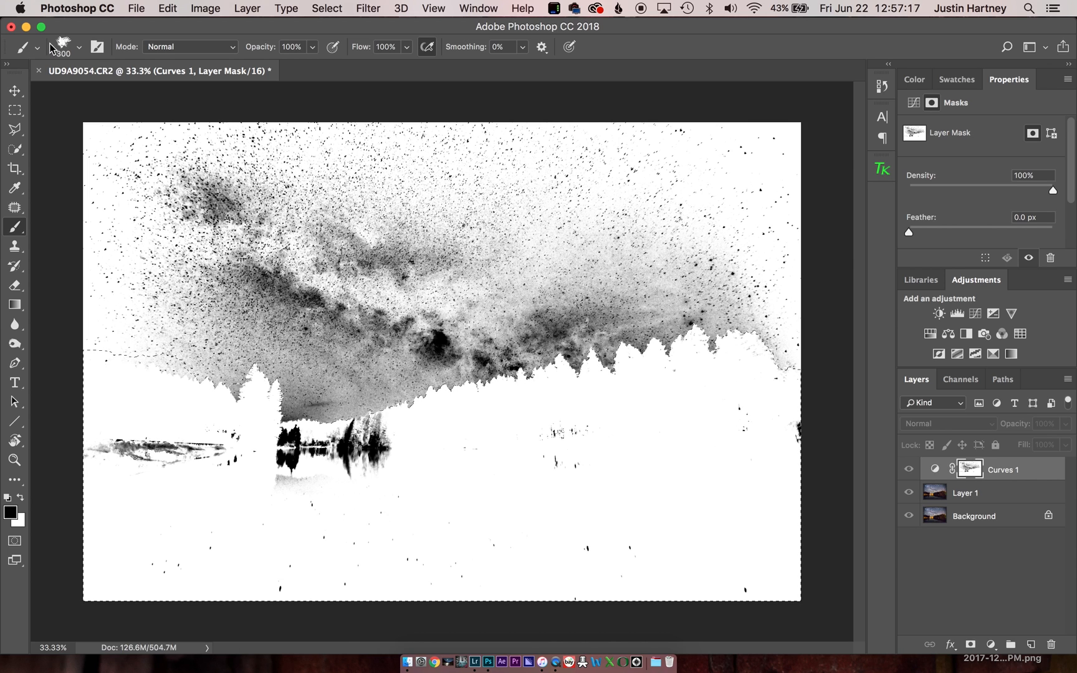
{"action": "left_click", "coordinate": [79, 46]}
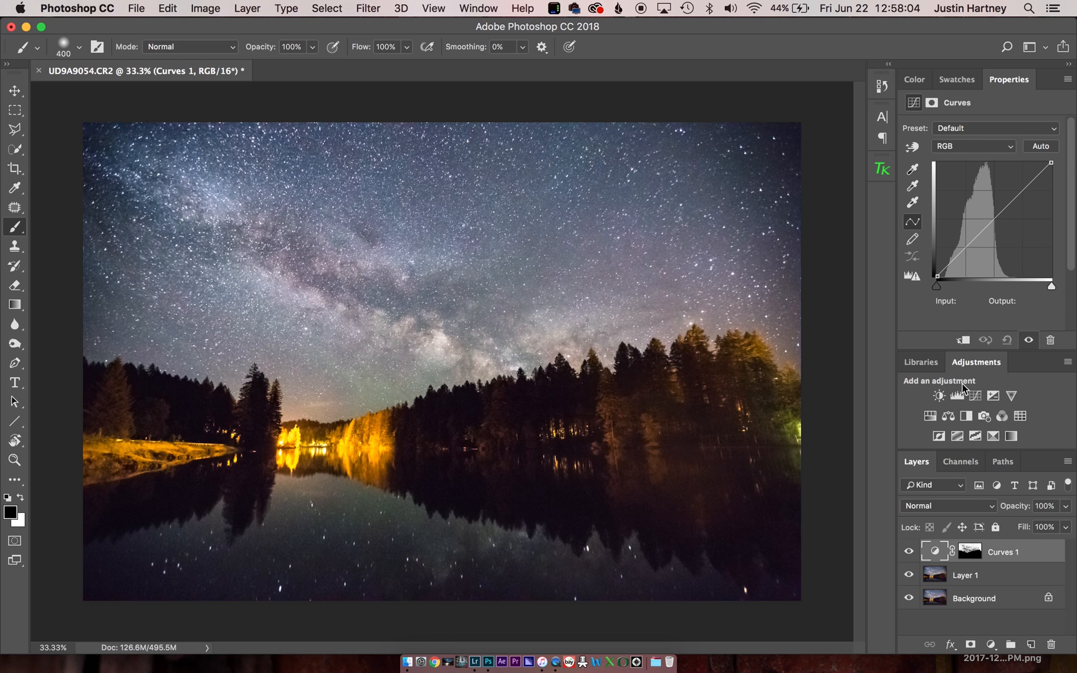
- Pull the RGB curve midpoint down to about input 145, output 112 to darken the sky
{"action": "left_click", "coordinate": [993, 221]}
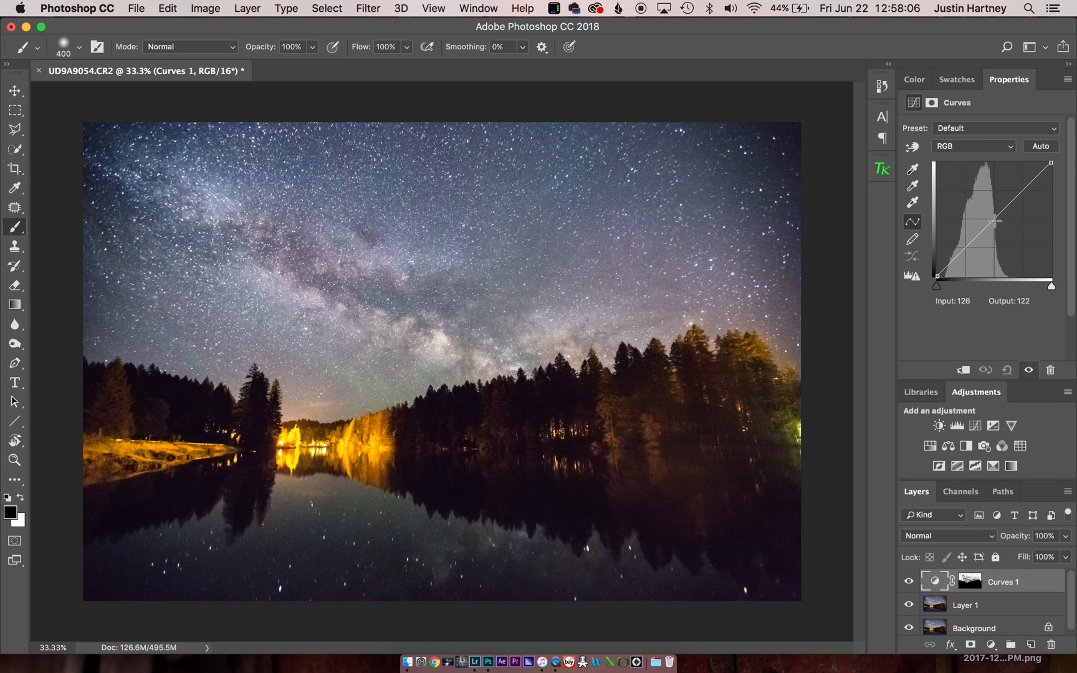
{"action": "left_click_drag", "start_coordinate": [994, 219], "coordinate": [1000, 225]}
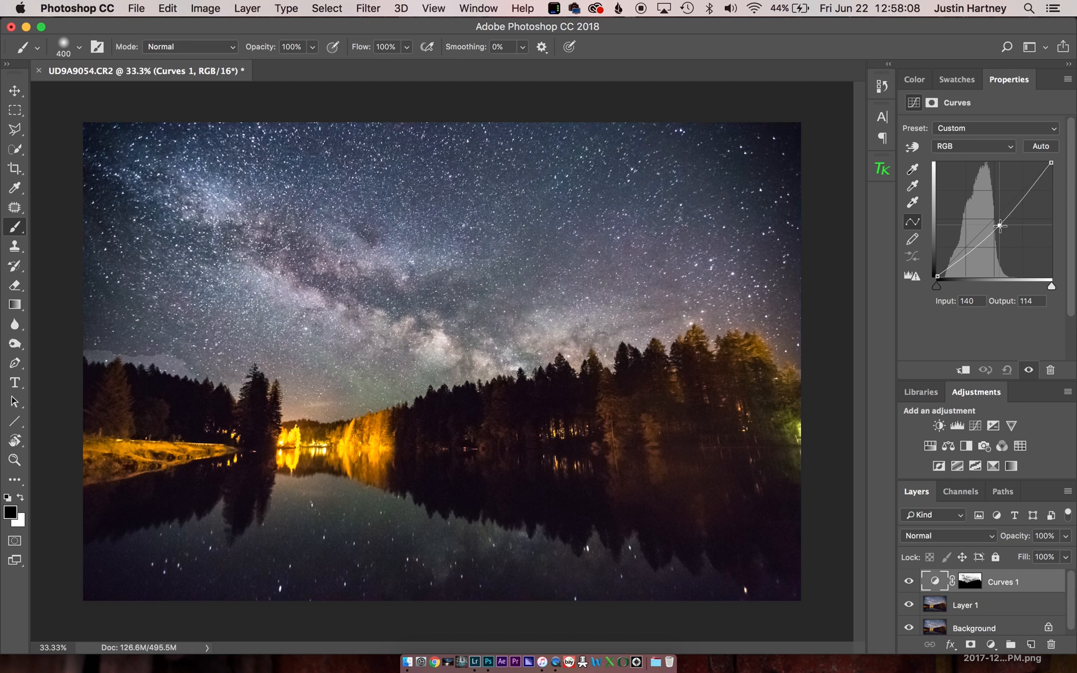
{"action": "left_click_drag", "start_coordinate": [1001, 225], "coordinate": [1004, 225]}
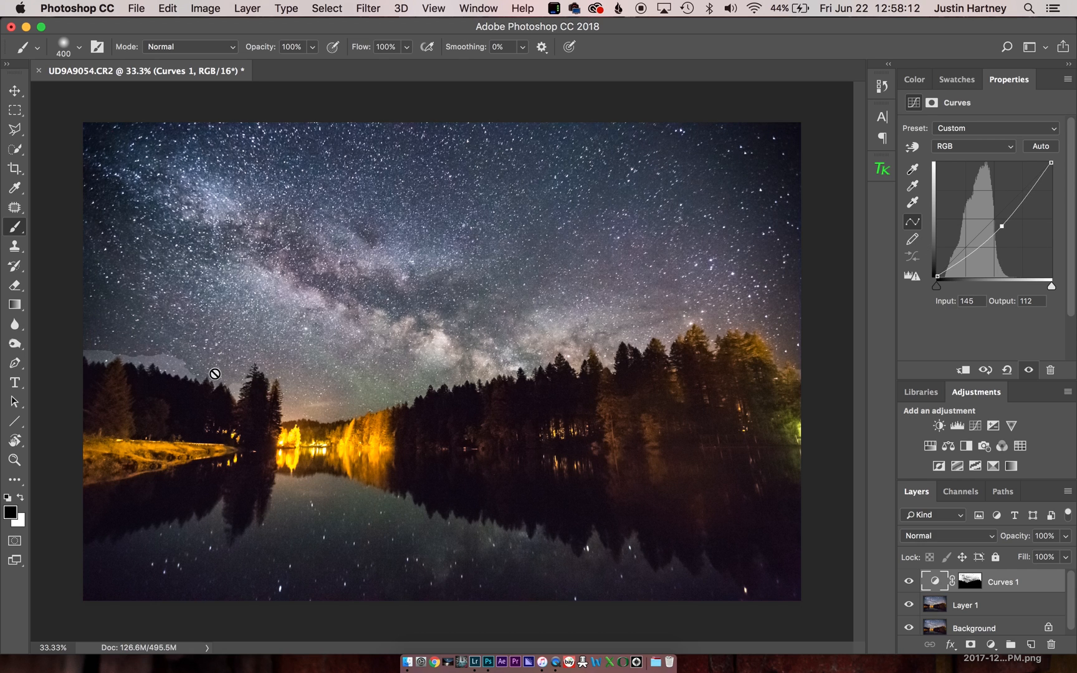
{"action": "mouse_move", "coordinate": [208, 369]}
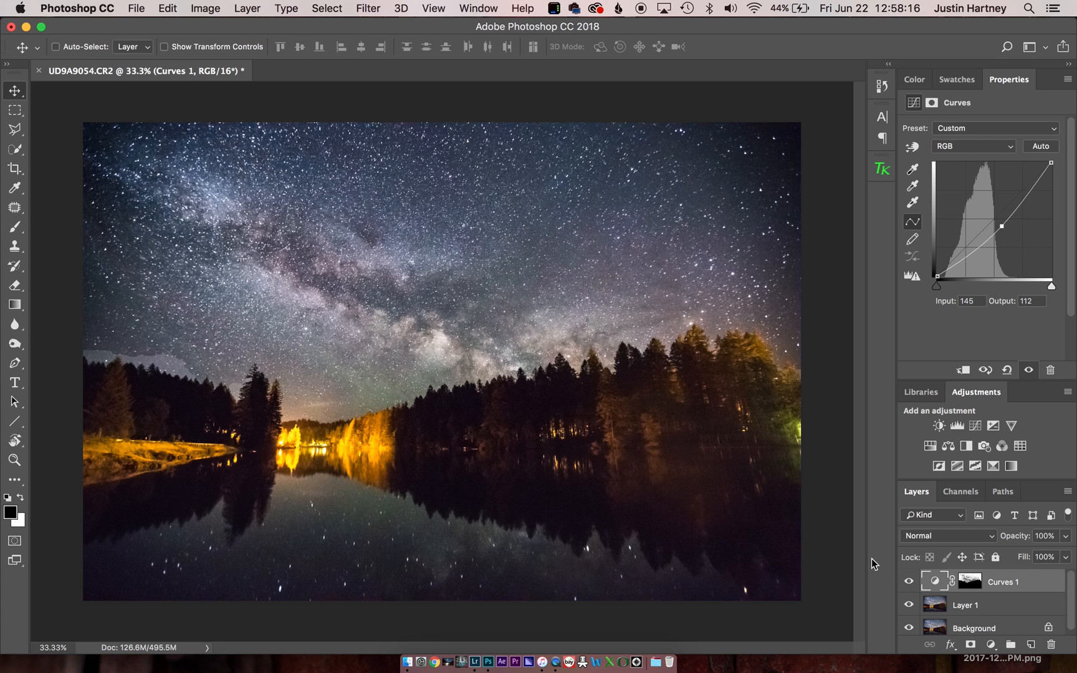
- Target the Curves layer mask and lower brush Flow to 20% for the treeline halo
{"action": "left_click", "coordinate": [934, 580]}
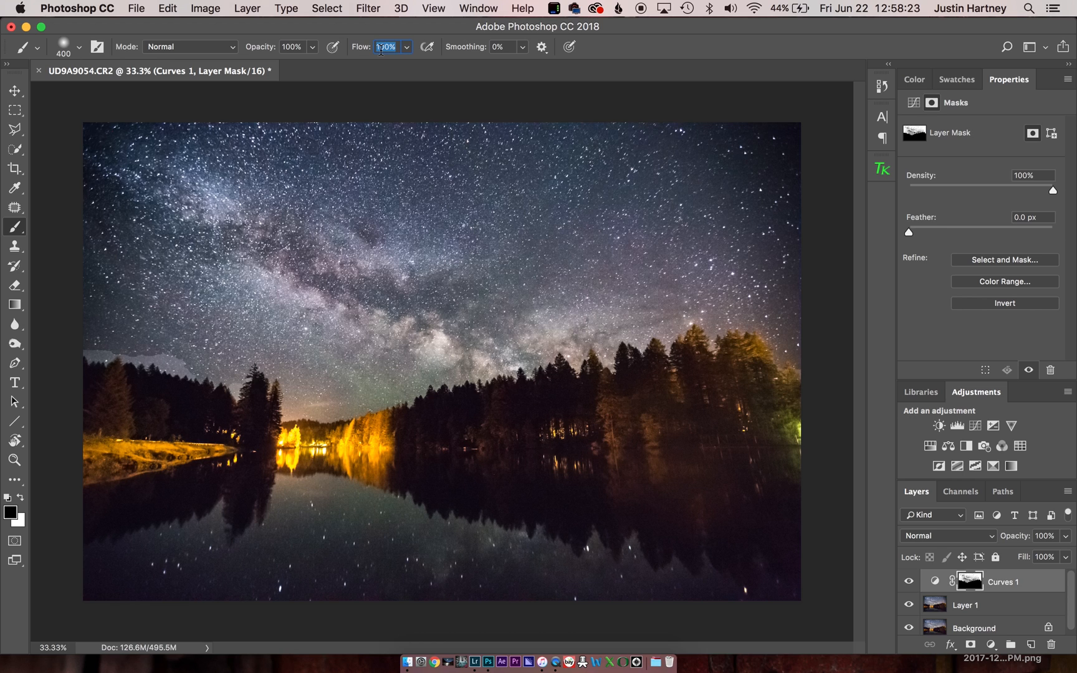
{"action": "type", "text": "20%"}
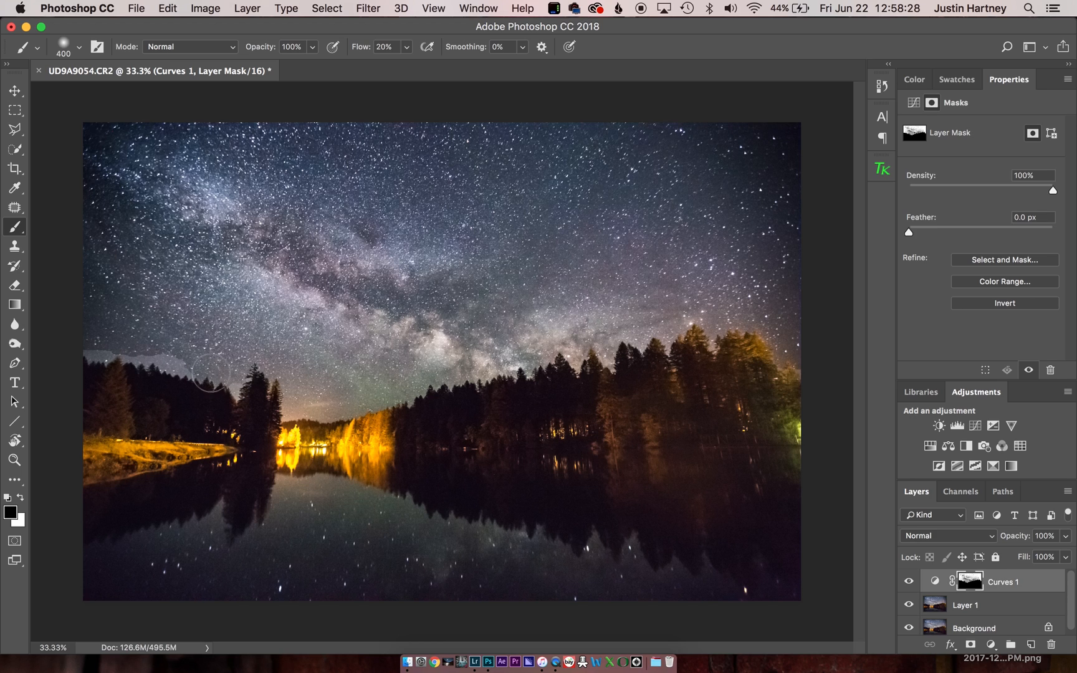
{"action": "mouse_move", "coordinate": [230, 372]}
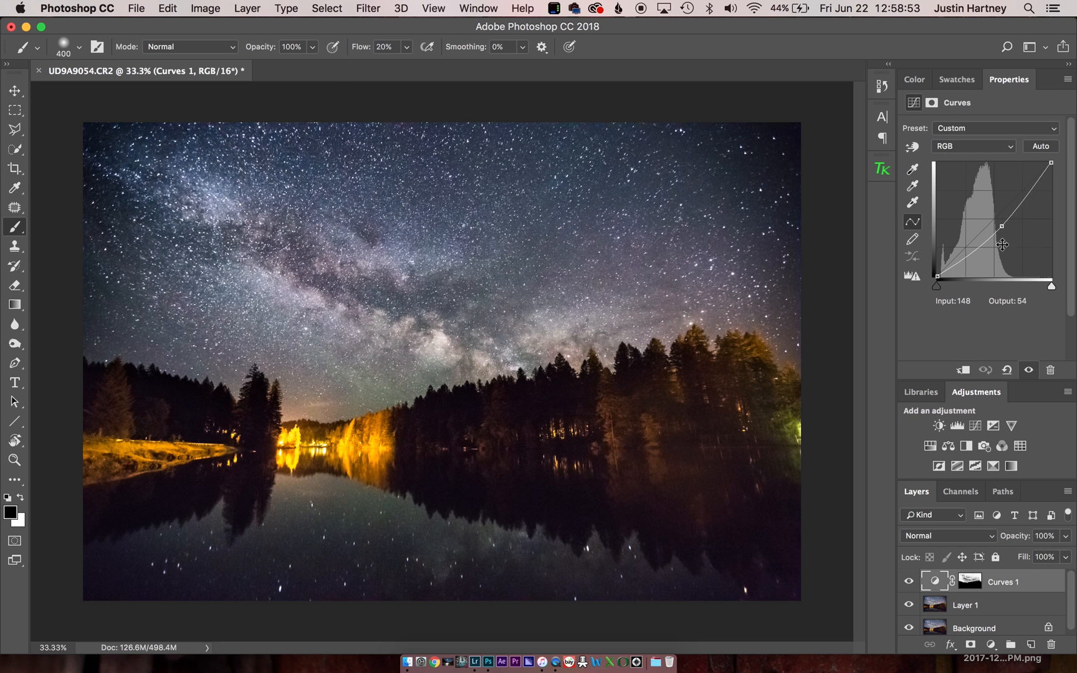
- Lower the RGB curve midpoint further to about input 148, output 107
{"action": "left_click_drag", "start_coordinate": [1001, 245], "coordinate": [1005, 229]}
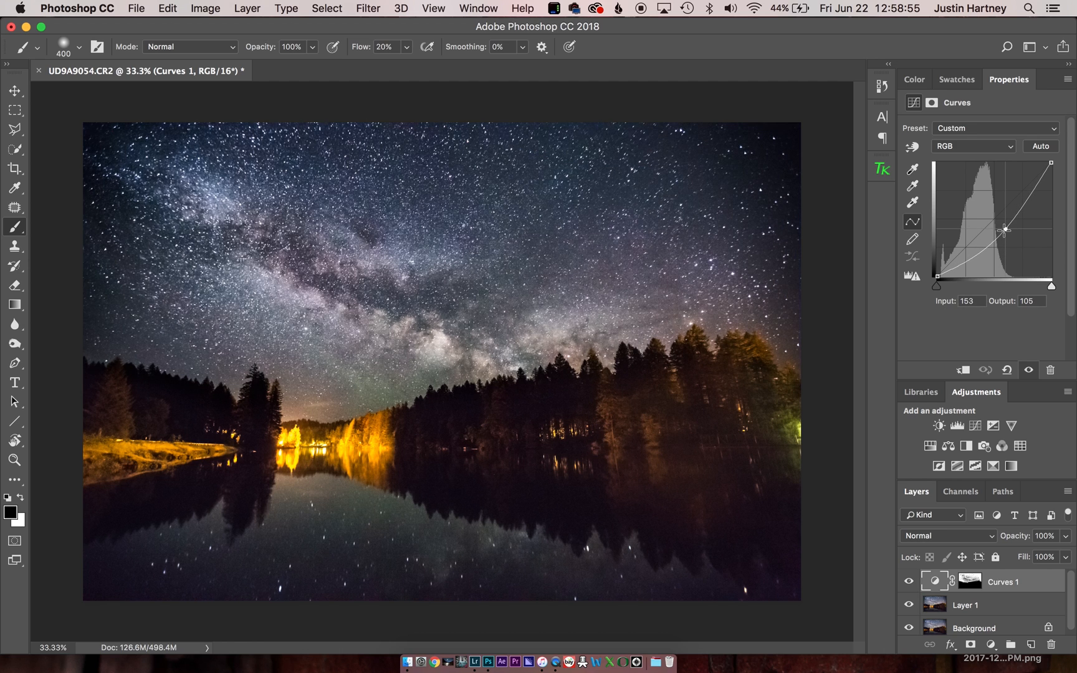
{"action": "left_click_drag", "start_coordinate": [1003, 228], "coordinate": [1001, 227]}
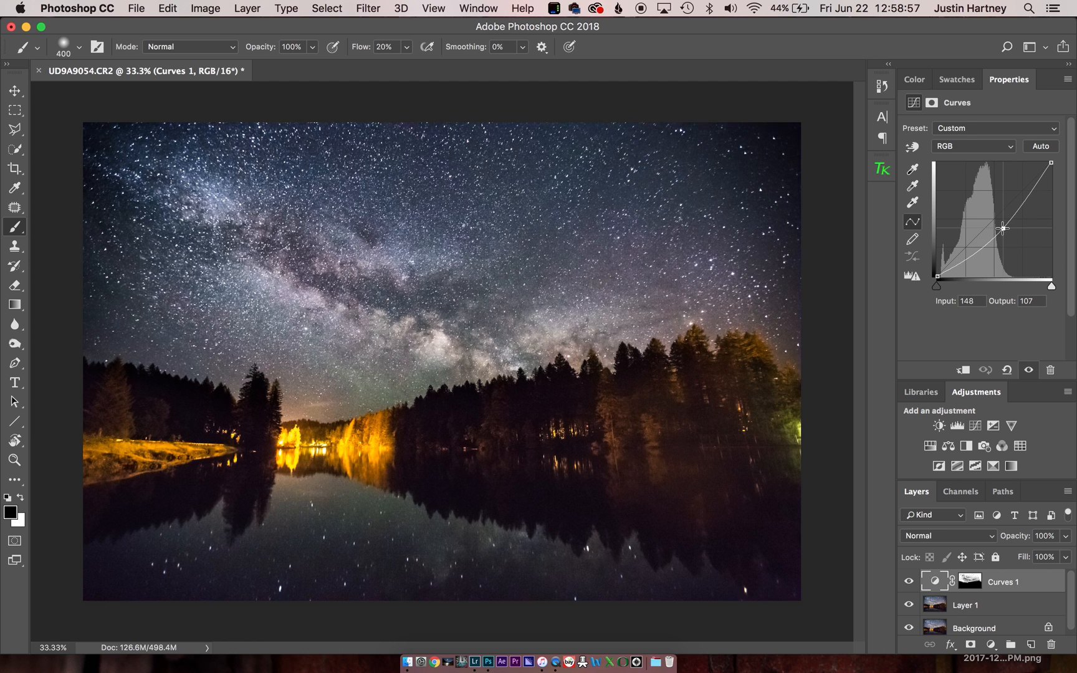
- Settle the RGB midpoint at input 148, output 112 and bring up the channel list
{"action": "left_click_drag", "start_coordinate": [1003, 227], "coordinate": [1005, 226]}
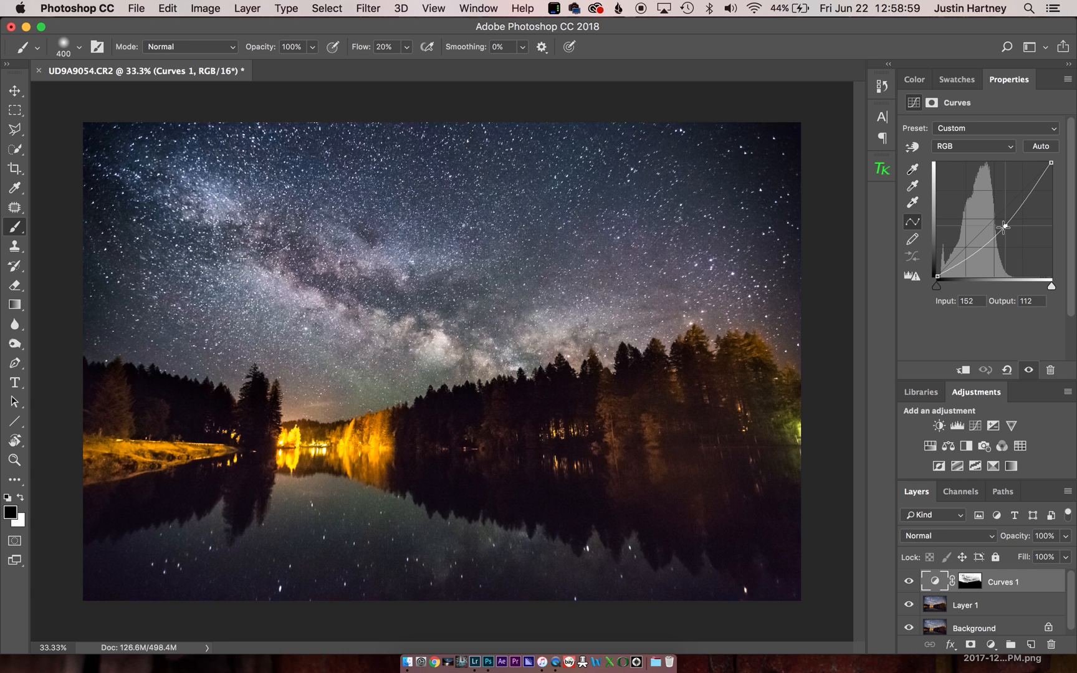
{"action": "left_click_drag", "start_coordinate": [1004, 226], "coordinate": [1002, 226]}
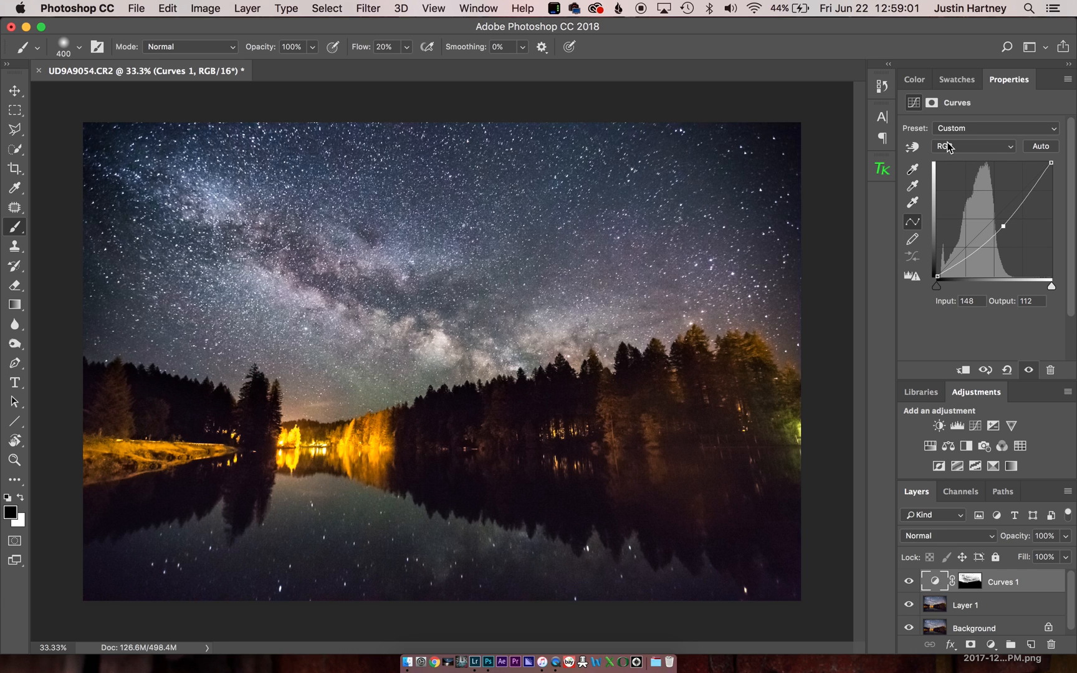
{"action": "left_click", "coordinate": [972, 146]}
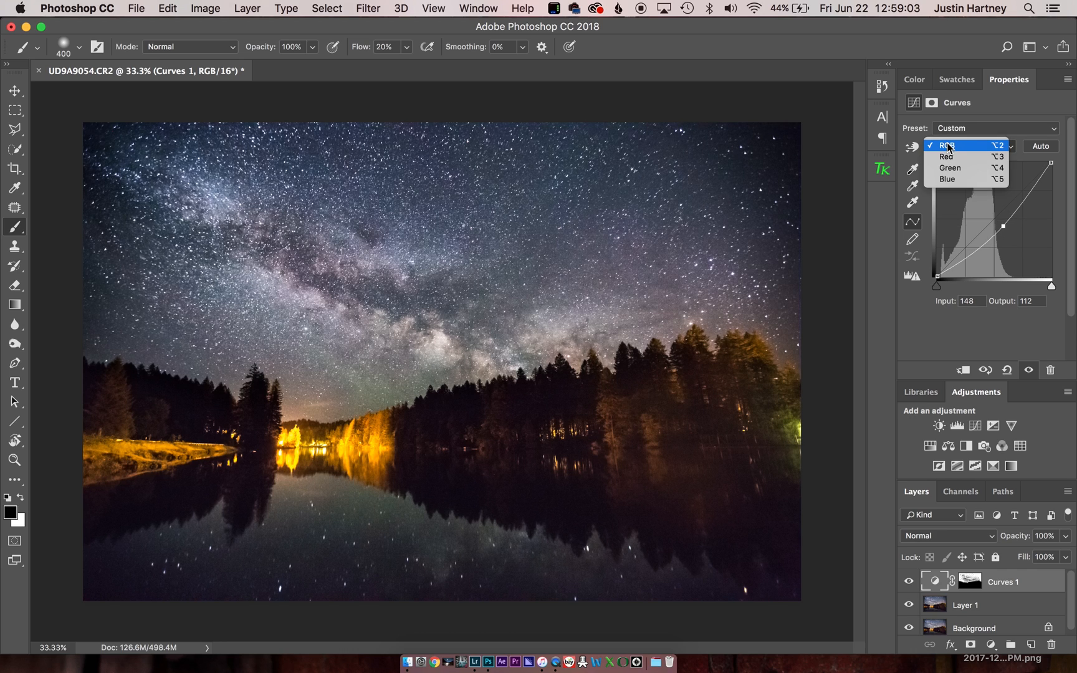
{"action": "mouse_move", "coordinate": [968, 178]}
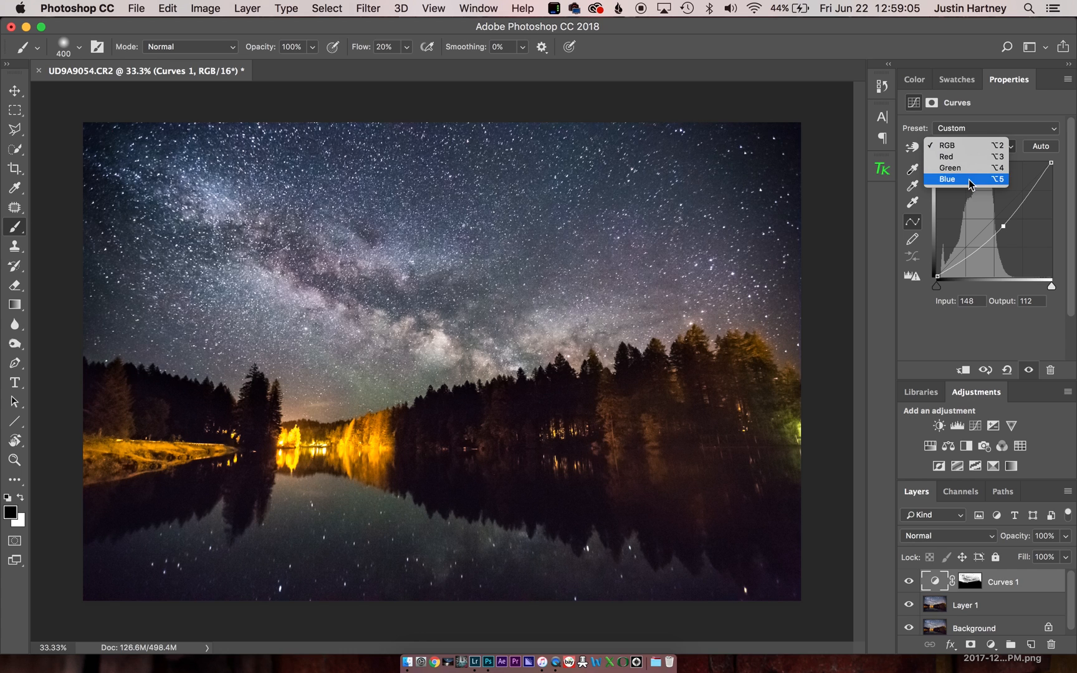
- Switch to the Blue channel and try raising its midtones and highlights for a cooler sky
{"action": "left_click", "coordinate": [948, 178]}
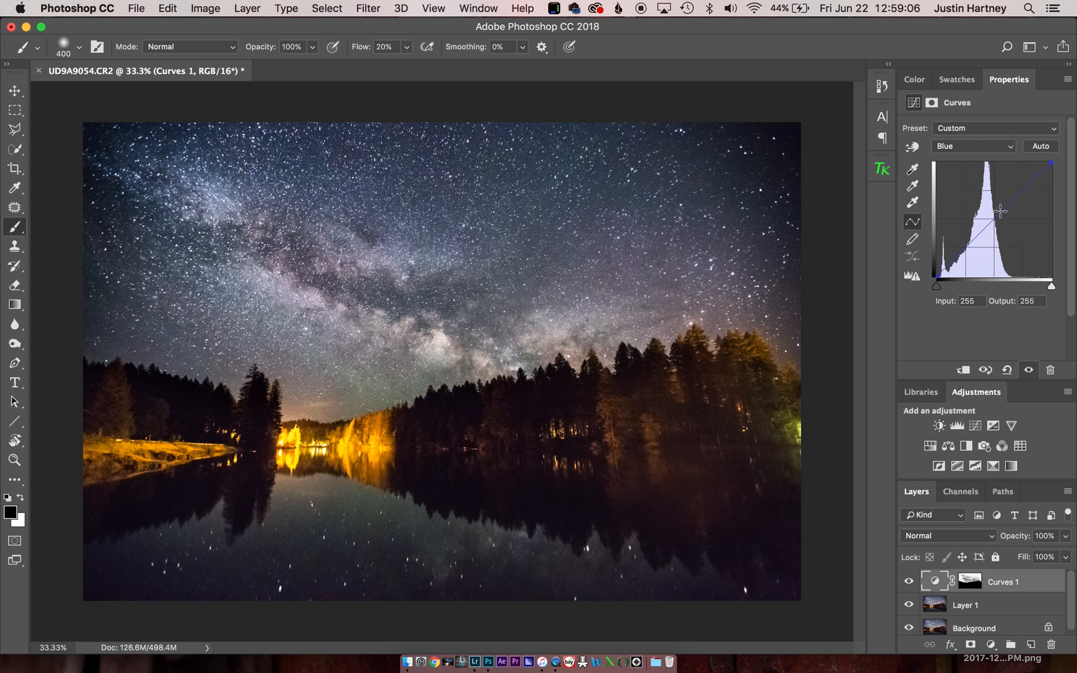
{"action": "left_click_drag", "start_coordinate": [1001, 210], "coordinate": [999, 218]}
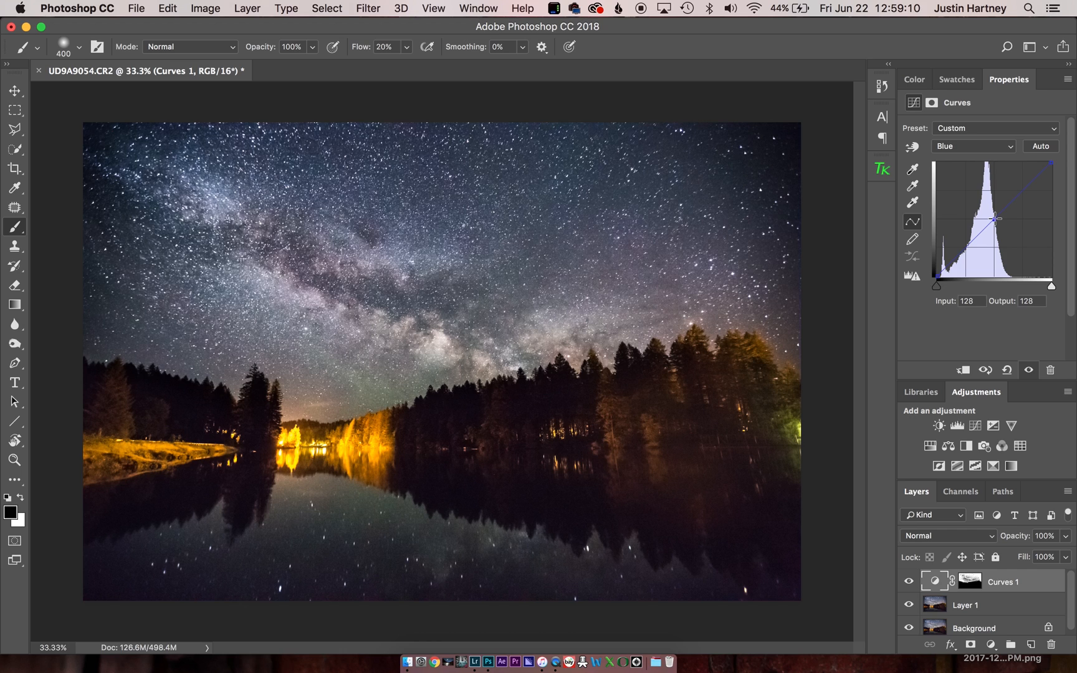
{"action": "left_click_drag", "start_coordinate": [997, 219], "coordinate": [1000, 213]}
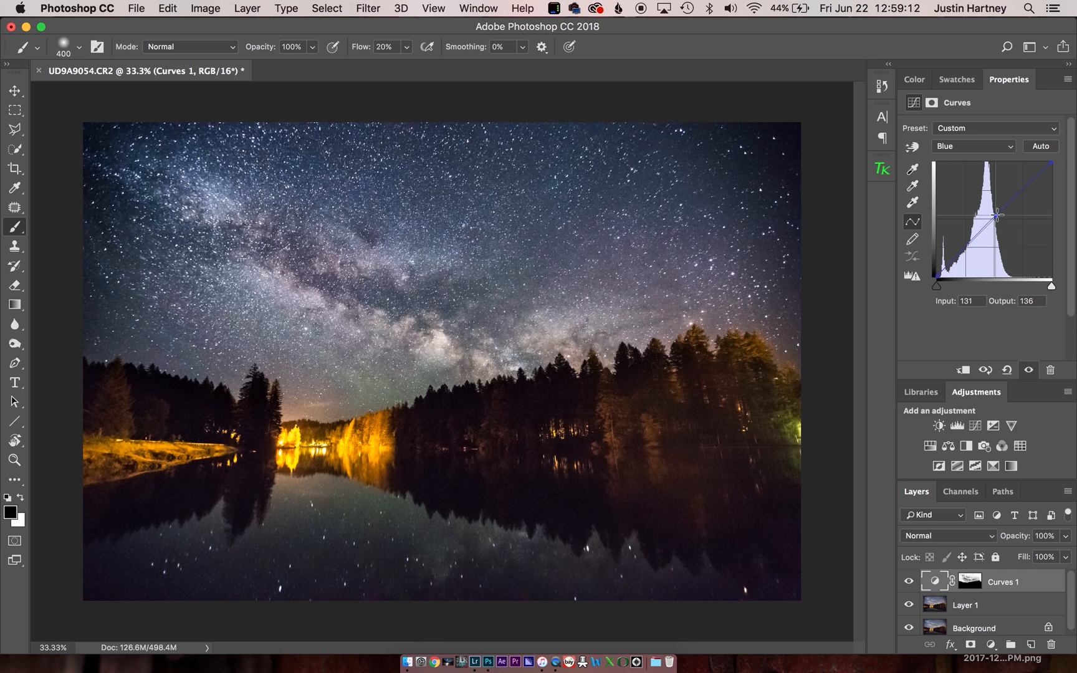
{"action": "left_click_drag", "start_coordinate": [999, 217], "coordinate": [985, 210]}
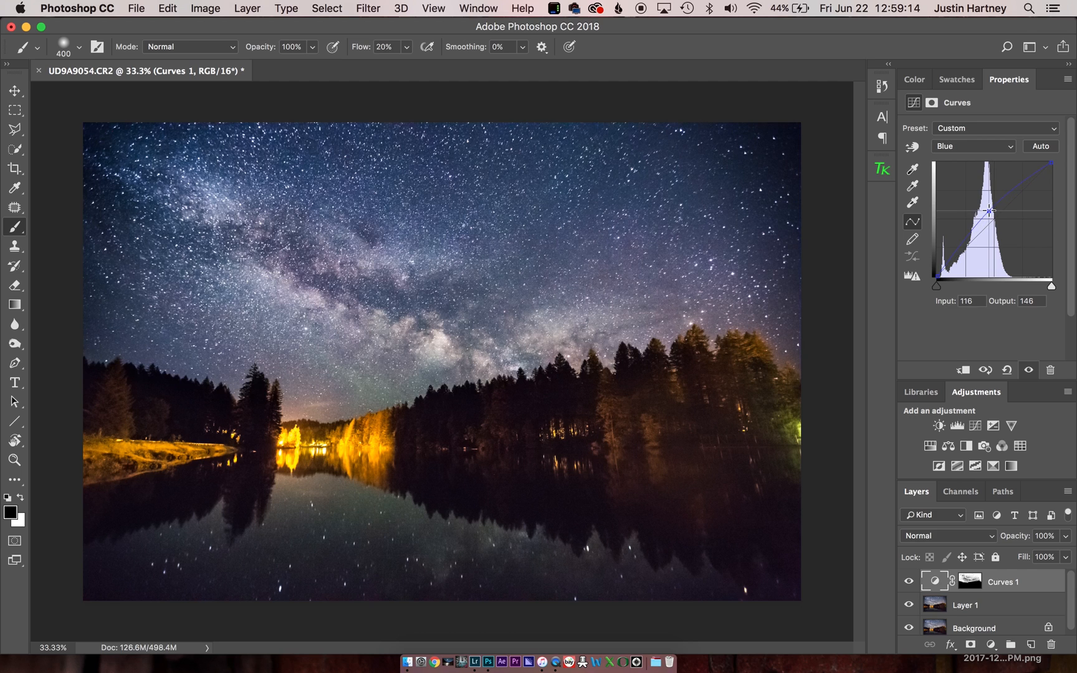
{"action": "left_click_drag", "start_coordinate": [1002, 211], "coordinate": [992, 209]}
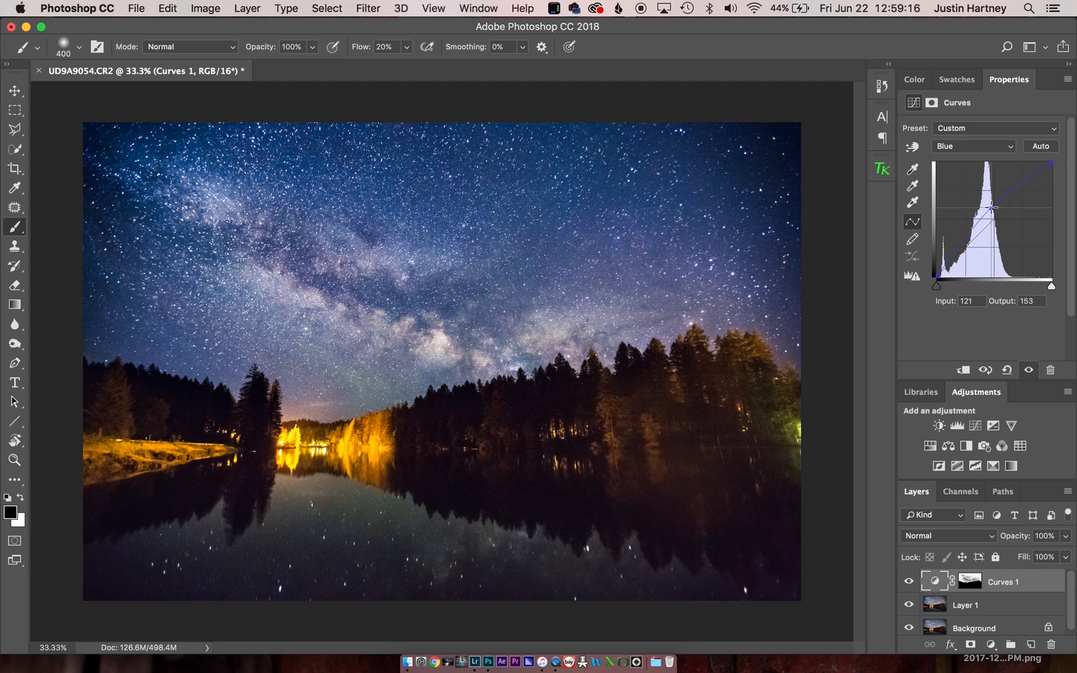
{"action": "left_click_drag", "start_coordinate": [991, 209], "coordinate": [1011, 186]}
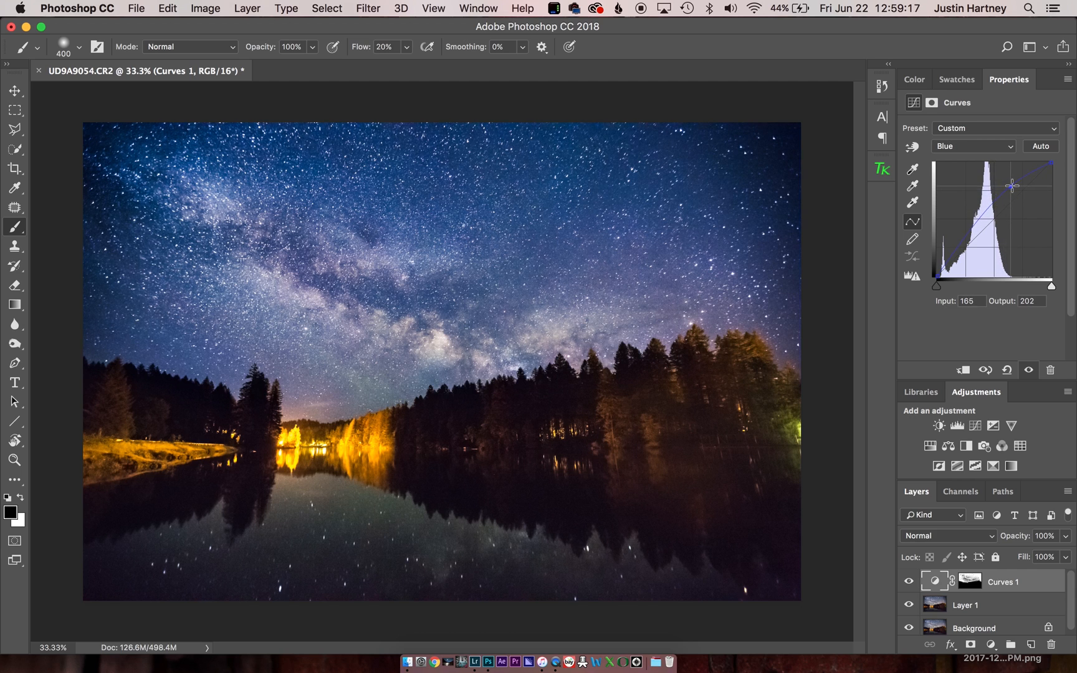
{"action": "left_click_drag", "start_coordinate": [1012, 185], "coordinate": [1020, 176]}
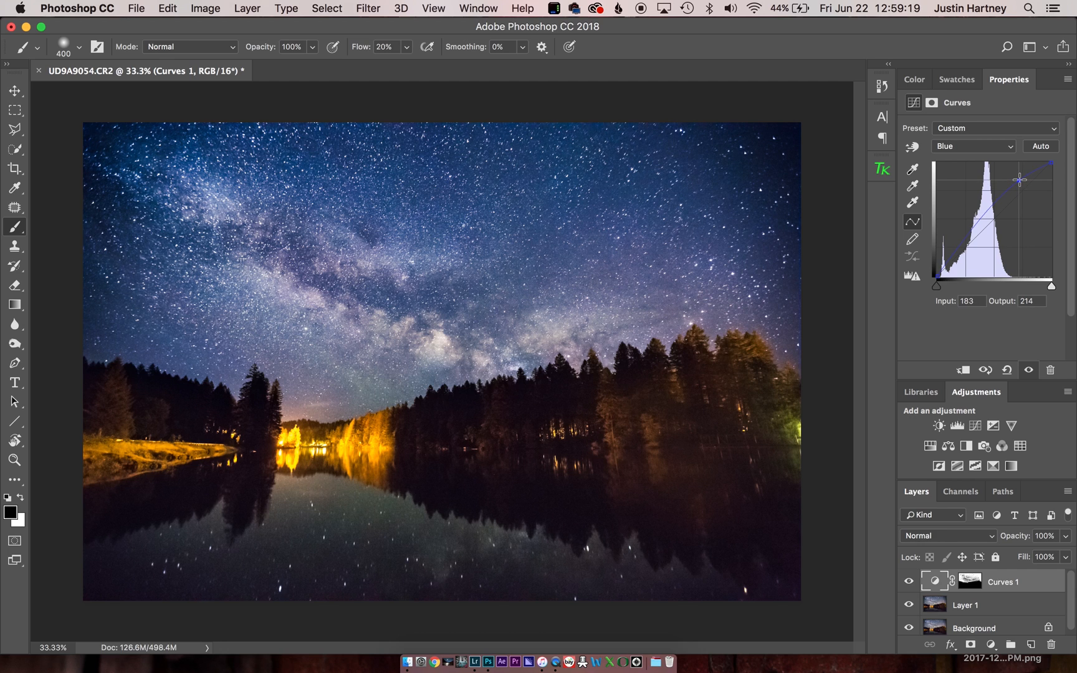
- Test a shadow blue boost, then settle on a slight midtone lift near input 128, output 143
{"action": "left_click_drag", "start_coordinate": [1018, 179], "coordinate": [946, 246]}
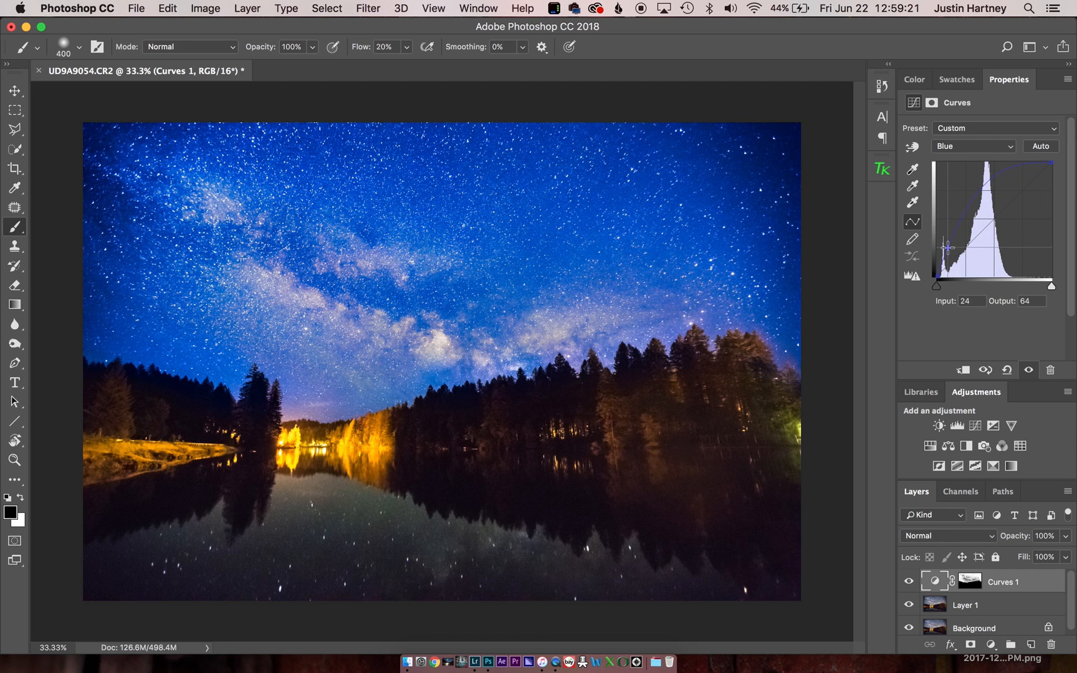
{"action": "left_click_drag", "start_coordinate": [944, 246], "coordinate": [956, 246]}
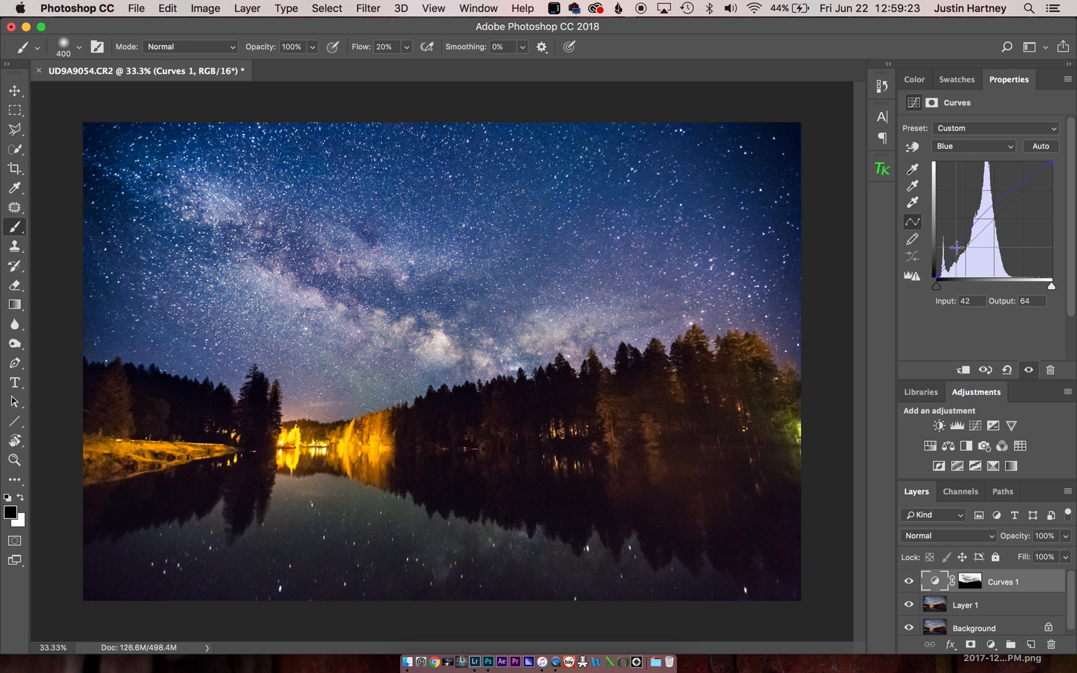
{"action": "left_click_drag", "start_coordinate": [957, 246], "coordinate": [993, 217]}
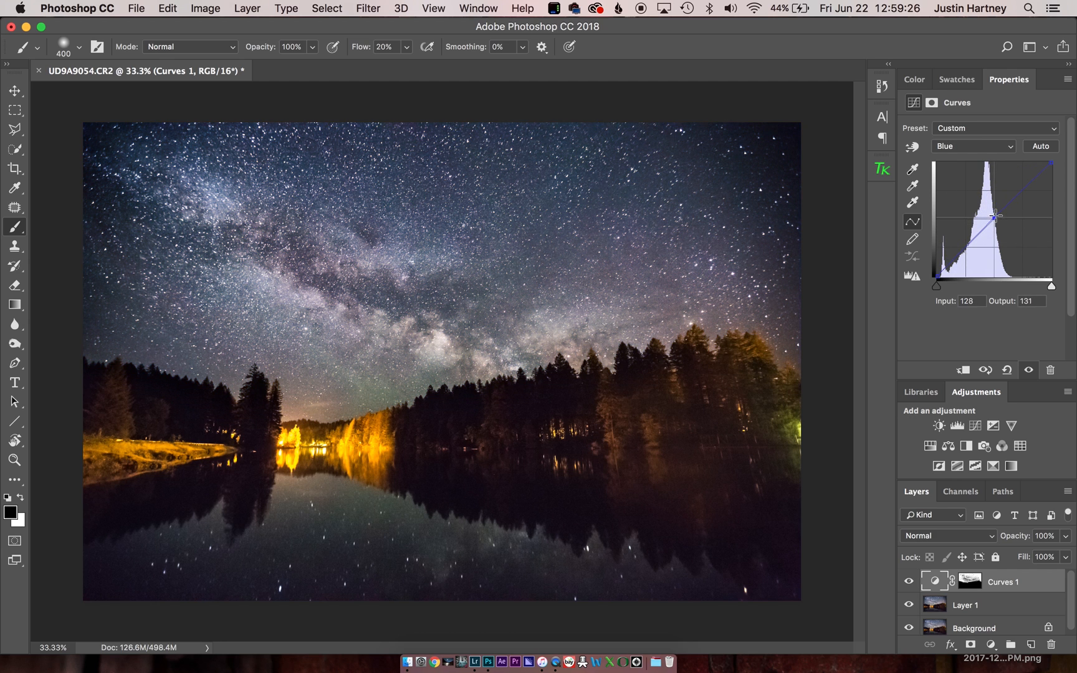
{"action": "left_click_drag", "start_coordinate": [995, 215], "coordinate": [995, 210]}
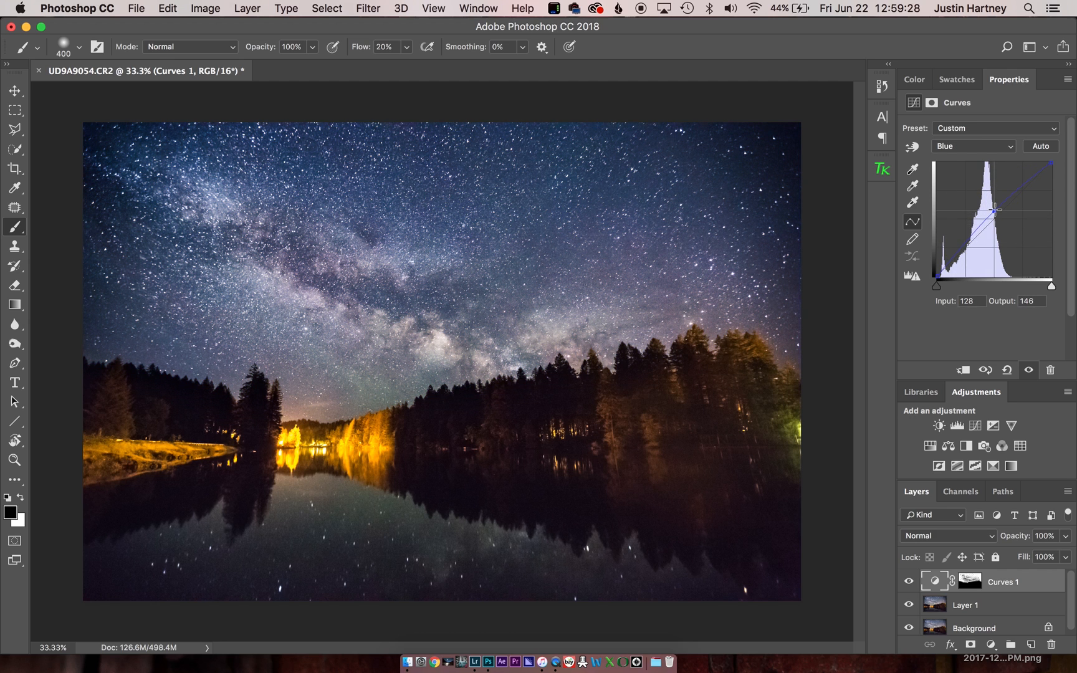
{"action": "left_click_drag", "start_coordinate": [994, 211], "coordinate": [994, 214]}
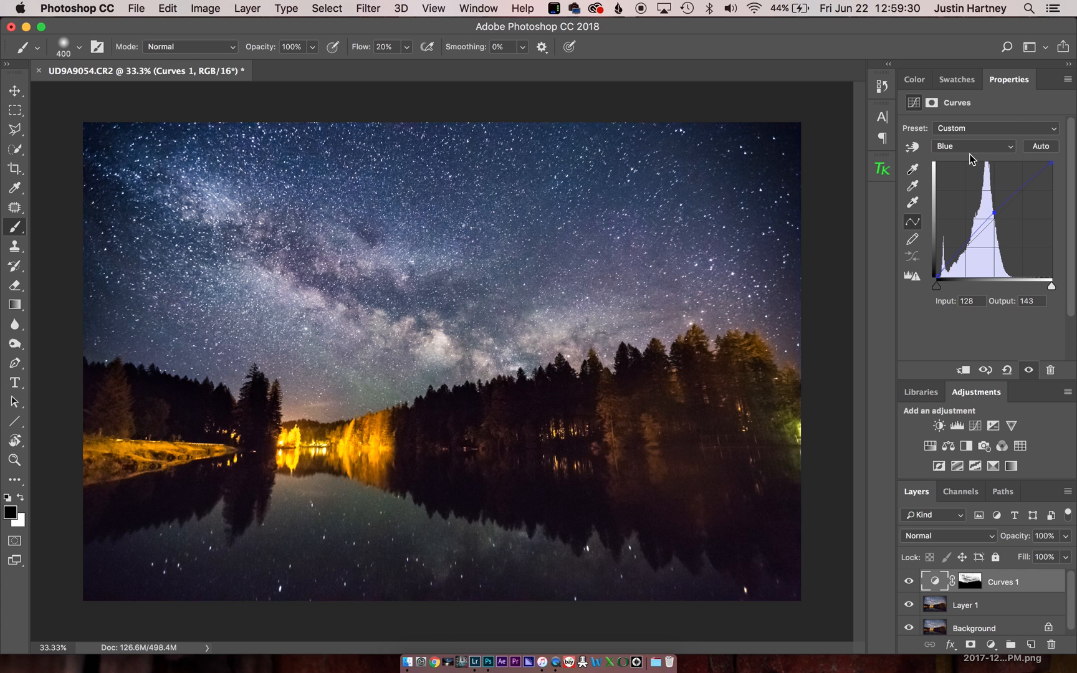
- Experiment with the Red curve midpoint, then settle it near neutral at input 138, output 137
{"action": "left_click", "coordinate": [973, 146]}
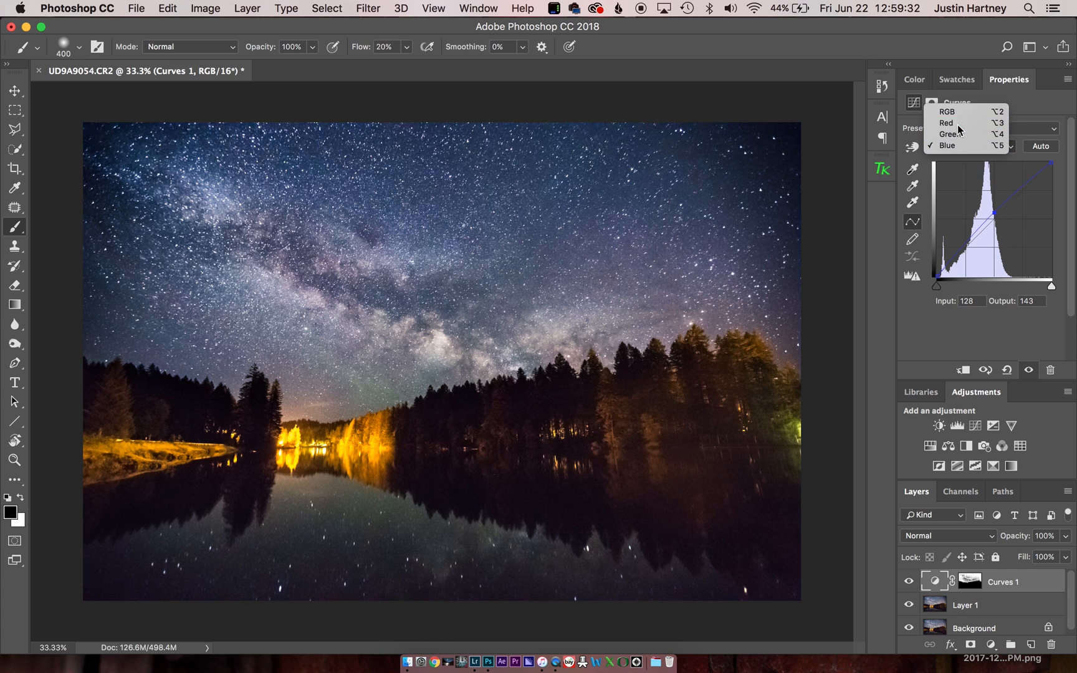
{"action": "left_click", "coordinate": [946, 122]}
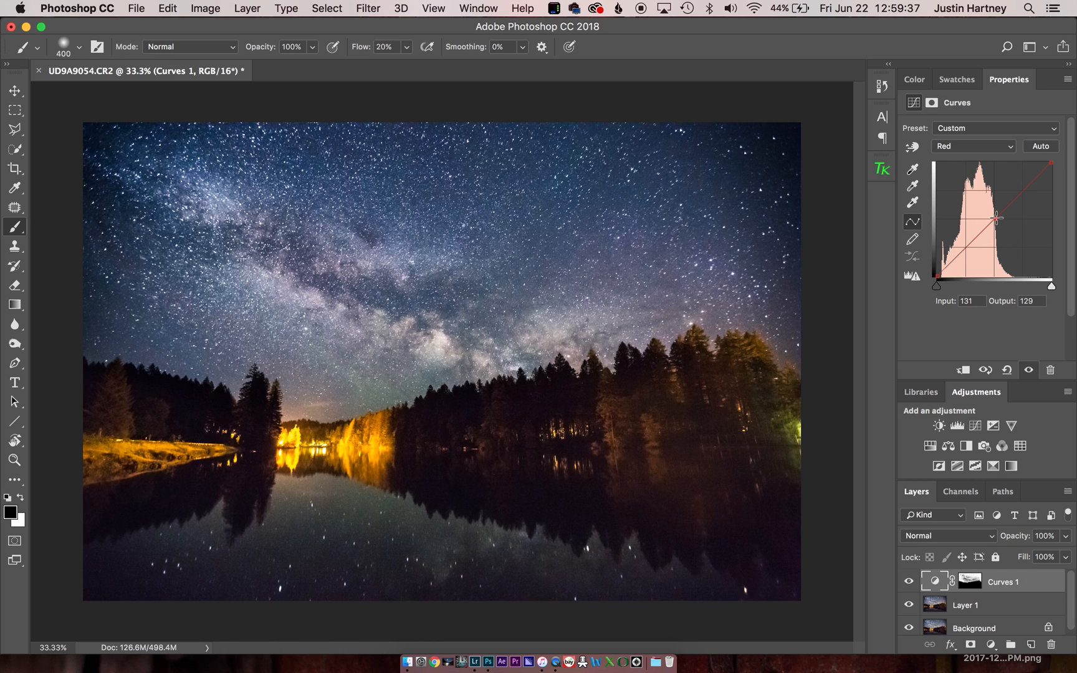
{"action": "left_click_drag", "start_coordinate": [997, 218], "coordinate": [1000, 221]}
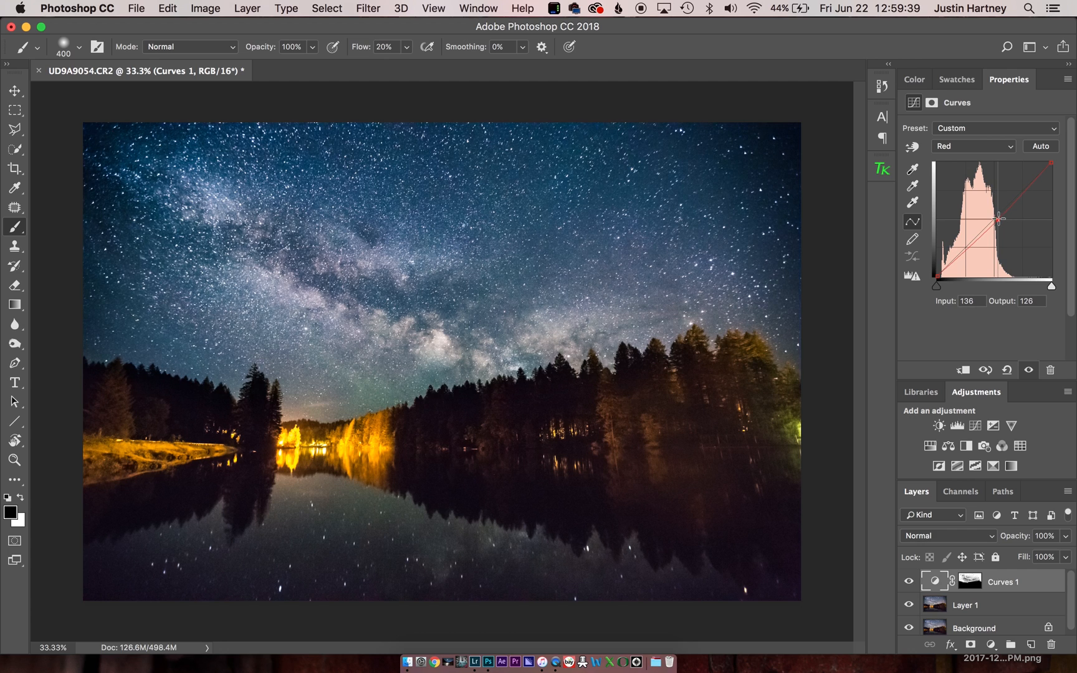
{"action": "left_click_drag", "start_coordinate": [1001, 219], "coordinate": [999, 214]}
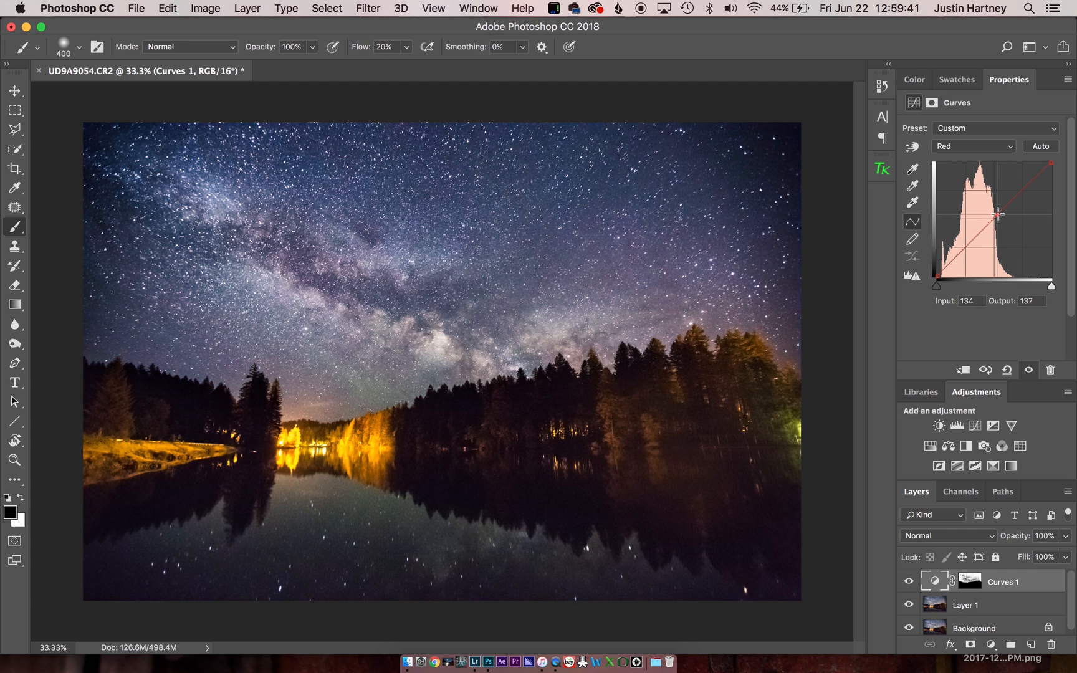
{"action": "left_click_drag", "start_coordinate": [997, 214], "coordinate": [999, 213]}
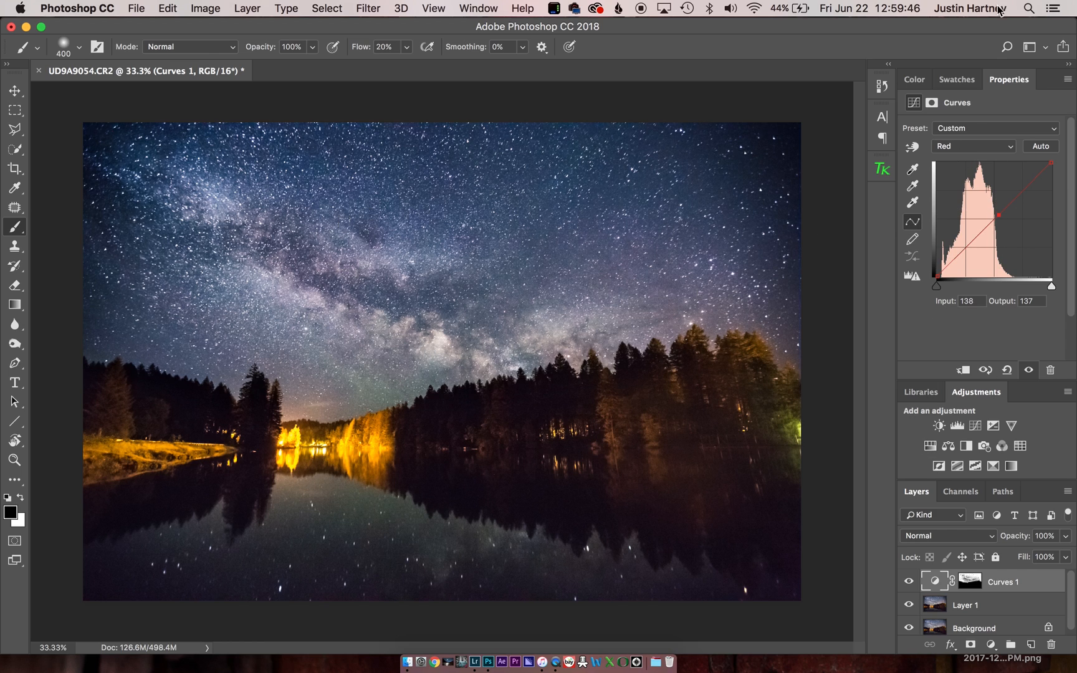
- Return to the Blue curve and nudge its midtone point for a gentler lift
{"action": "left_click", "coordinate": [973, 146]}
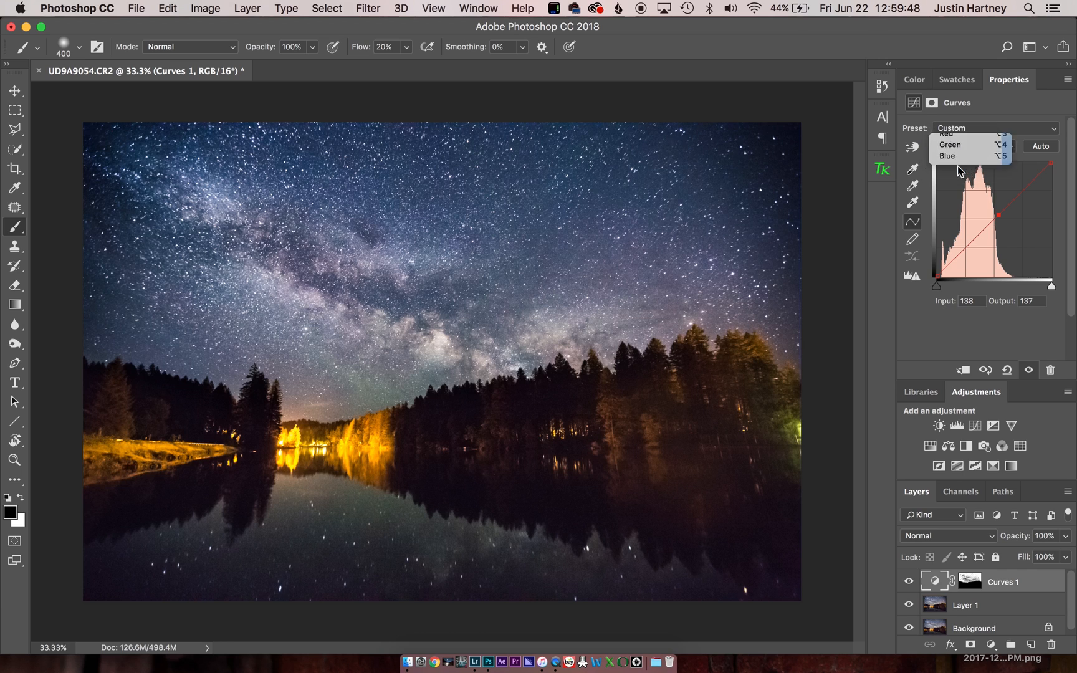
{"action": "left_click", "coordinate": [948, 156]}
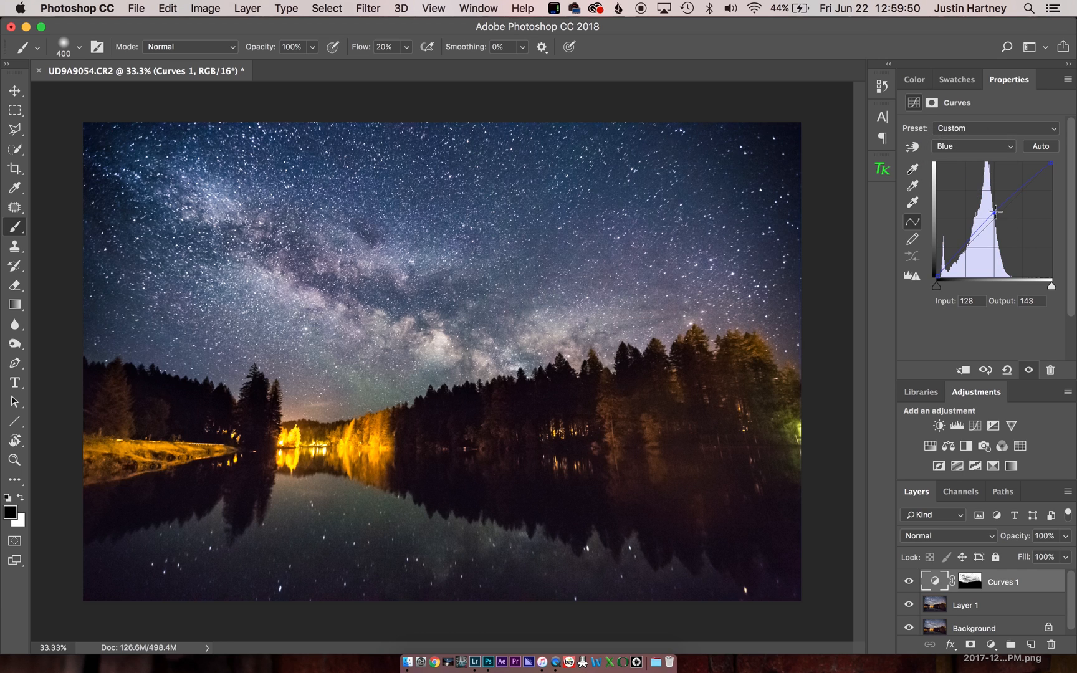
{"action": "left_click_drag", "start_coordinate": [992, 213], "coordinate": [996, 214]}
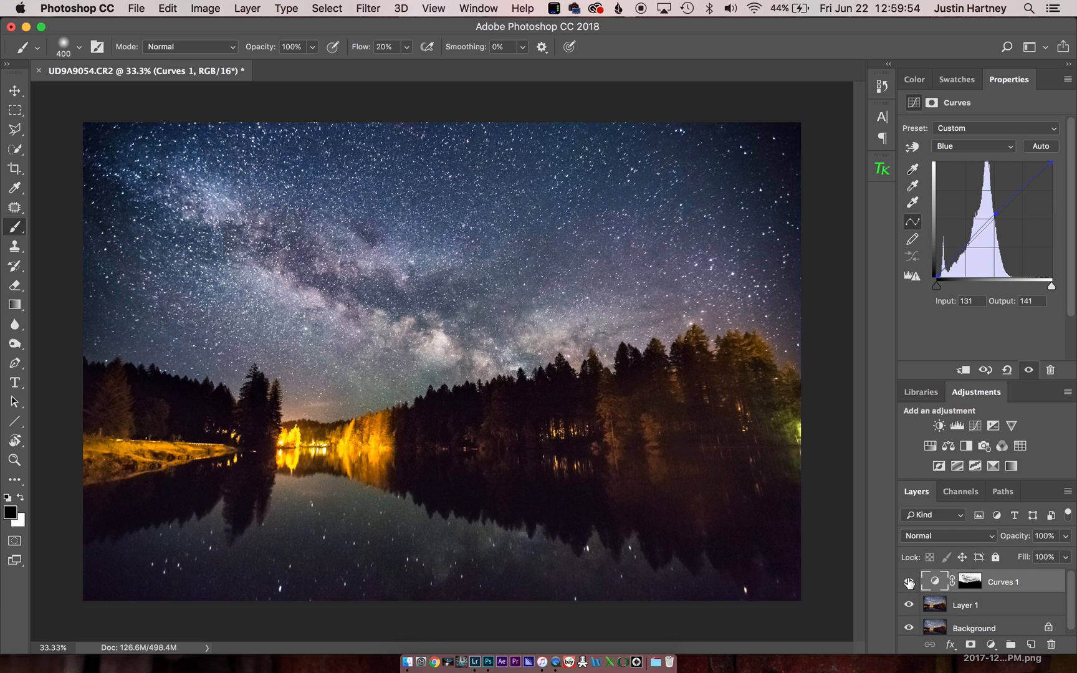
{"action": "mouse_move", "coordinate": [909, 584]}
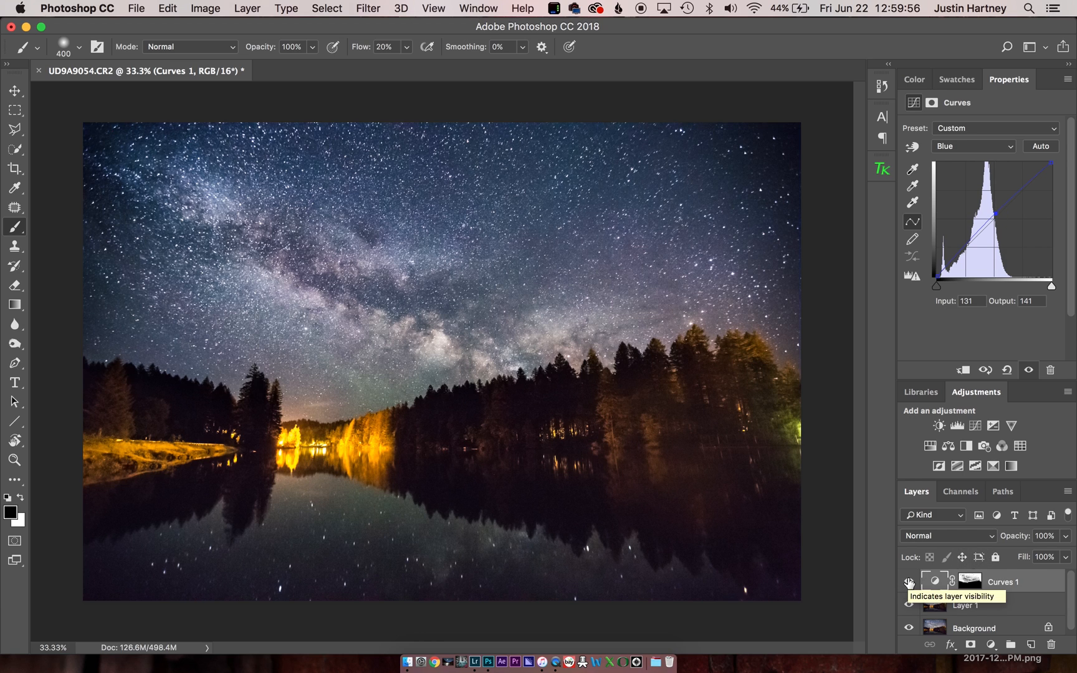
{"action": "left_click", "coordinate": [908, 580]}
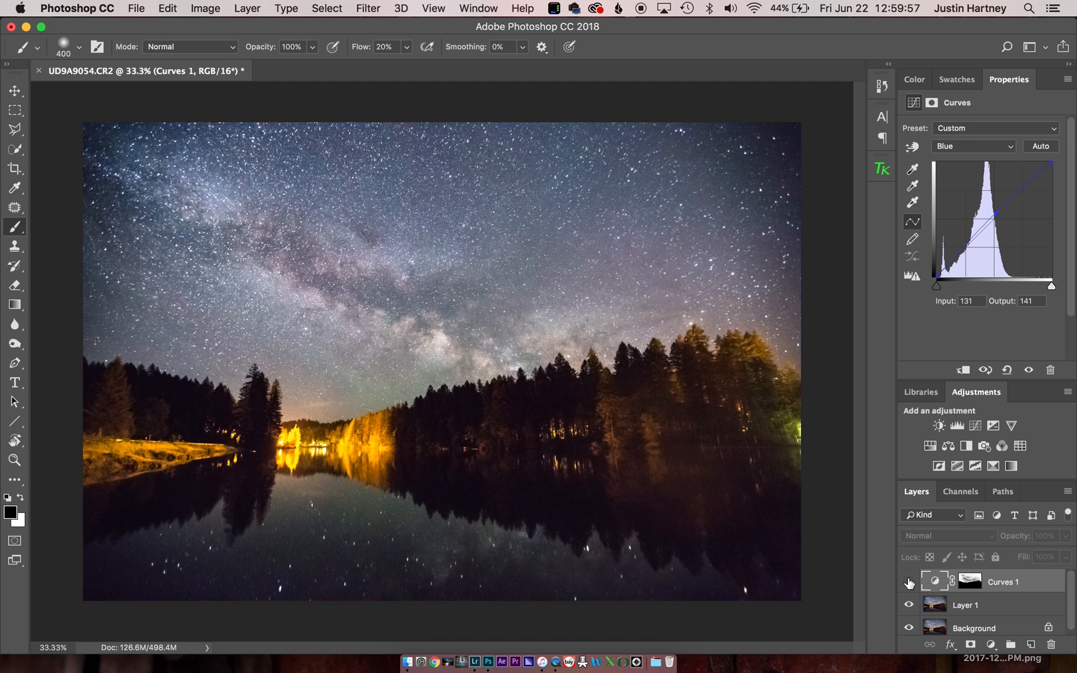
{"action": "left_click", "coordinate": [907, 582]}
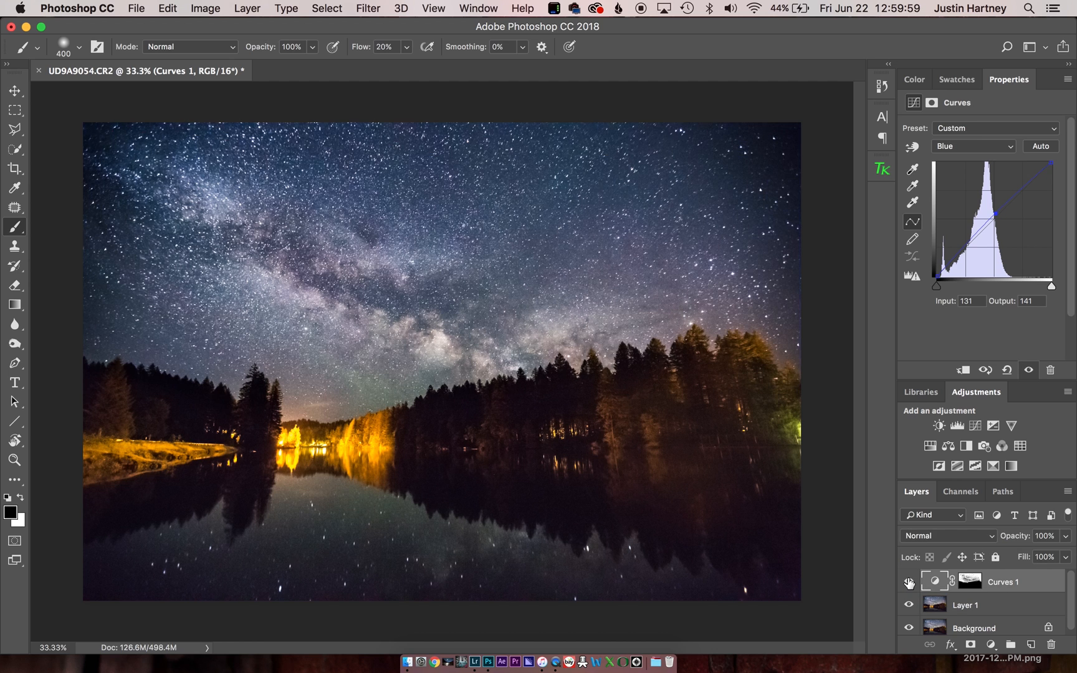